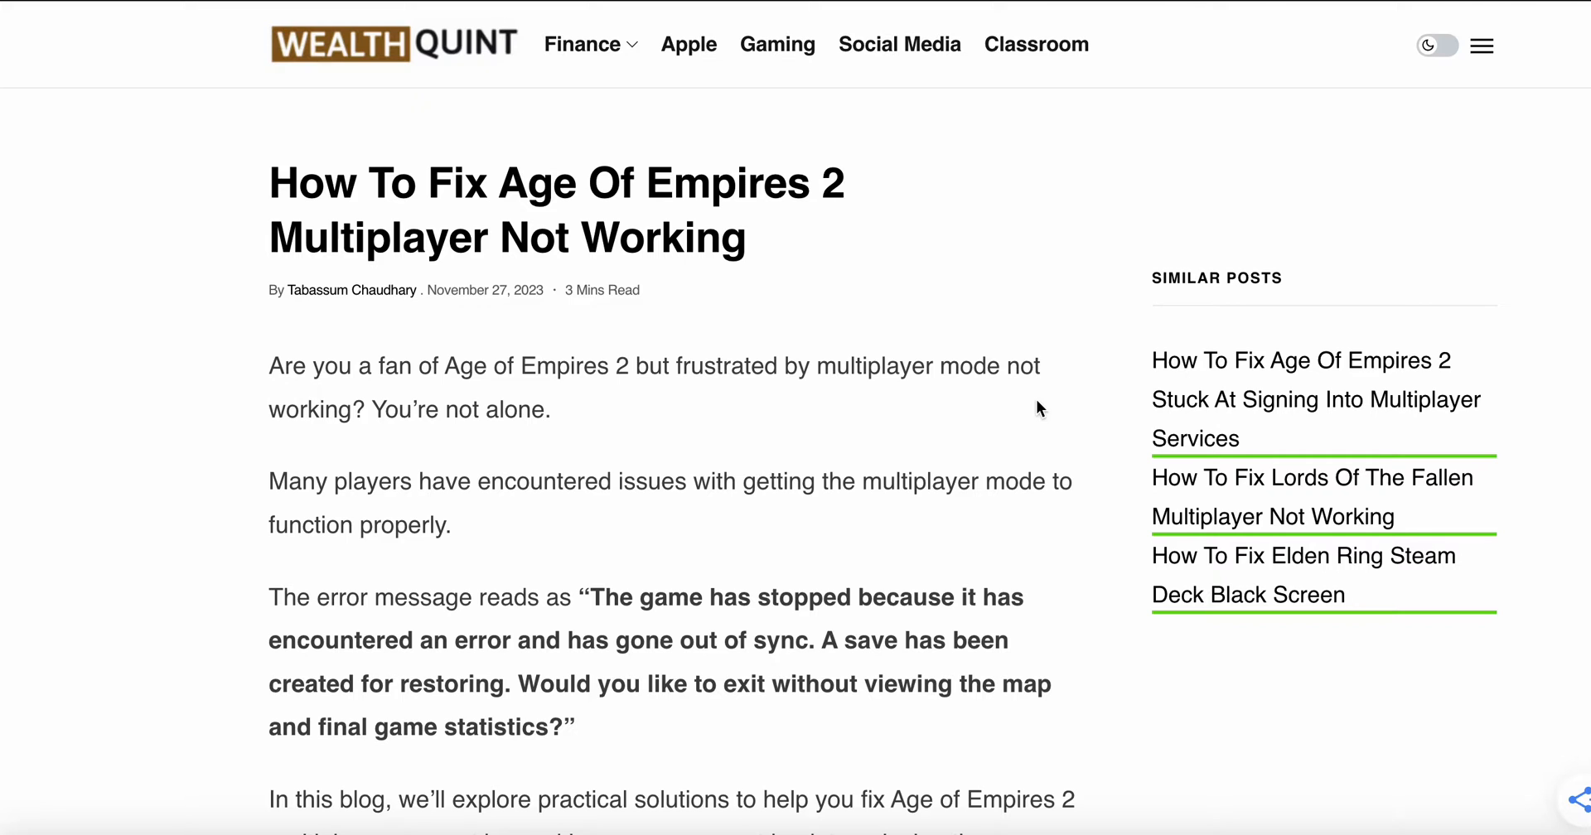
scroll(down, 3)
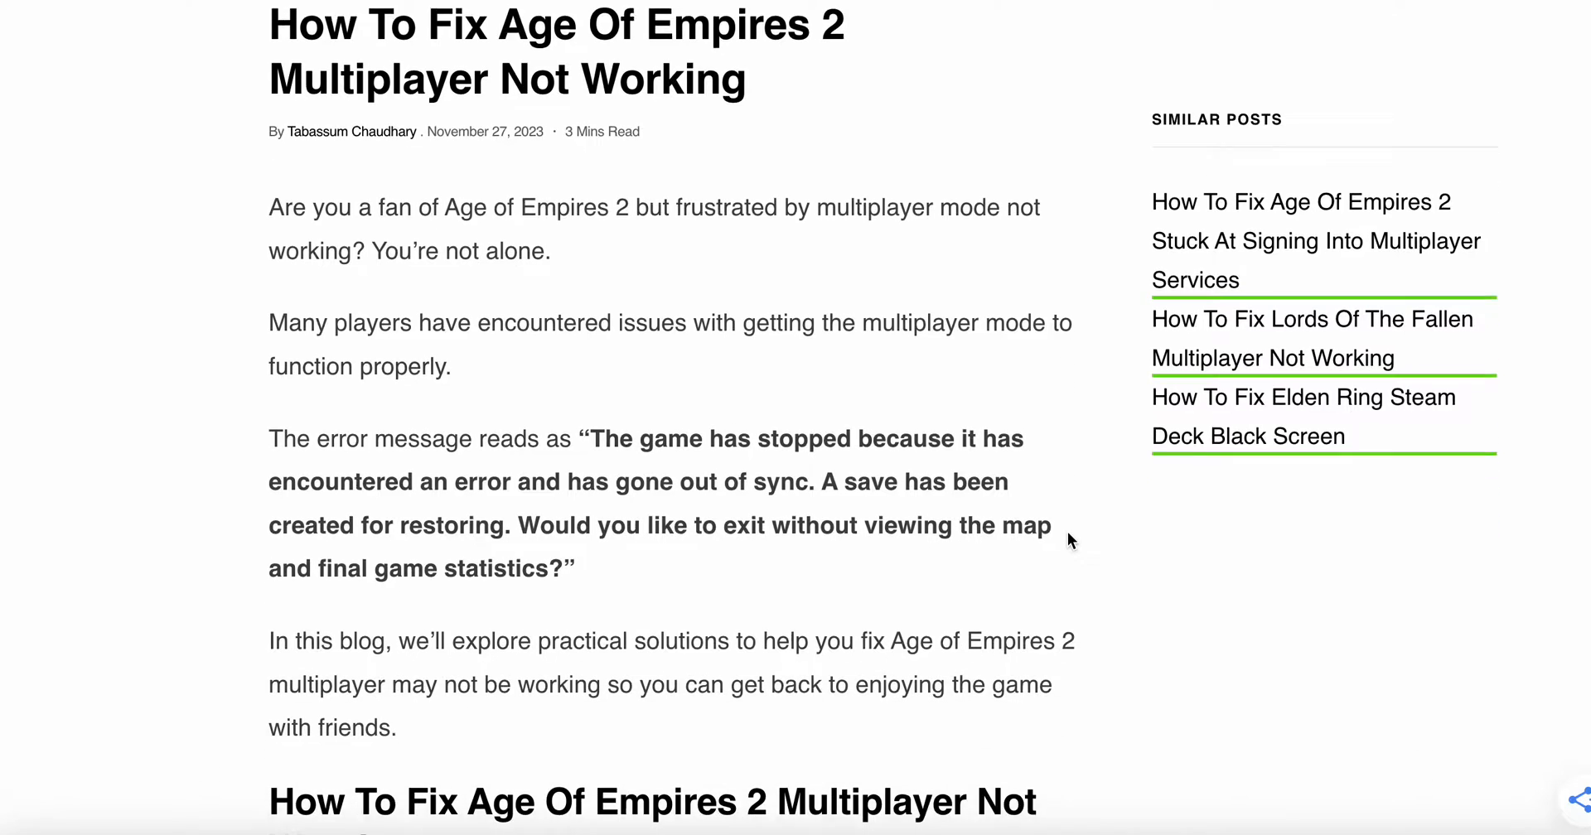
scroll(down, 3)
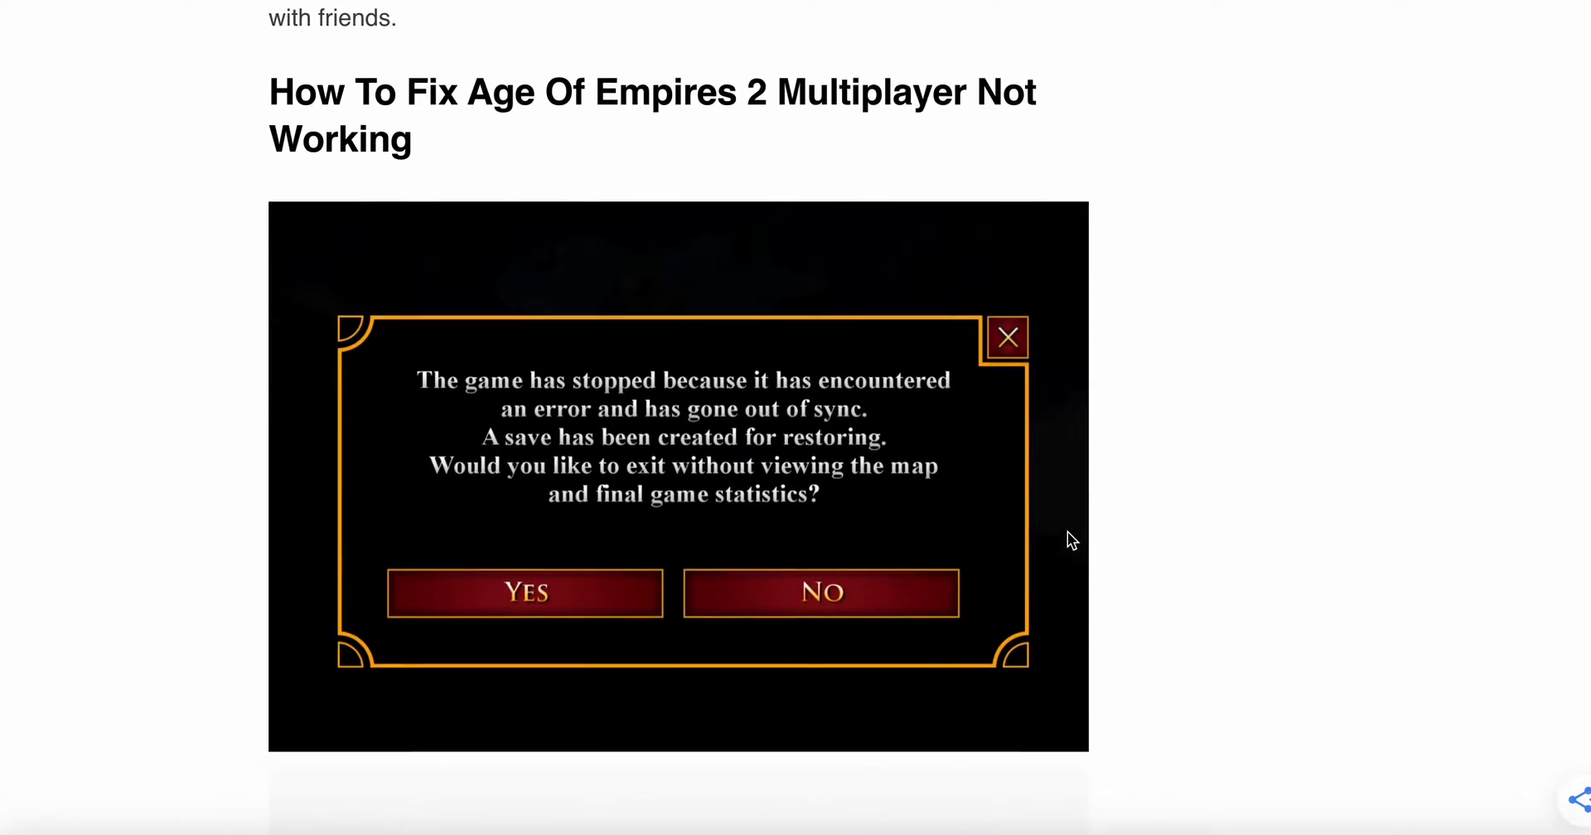
scroll(down, 3)
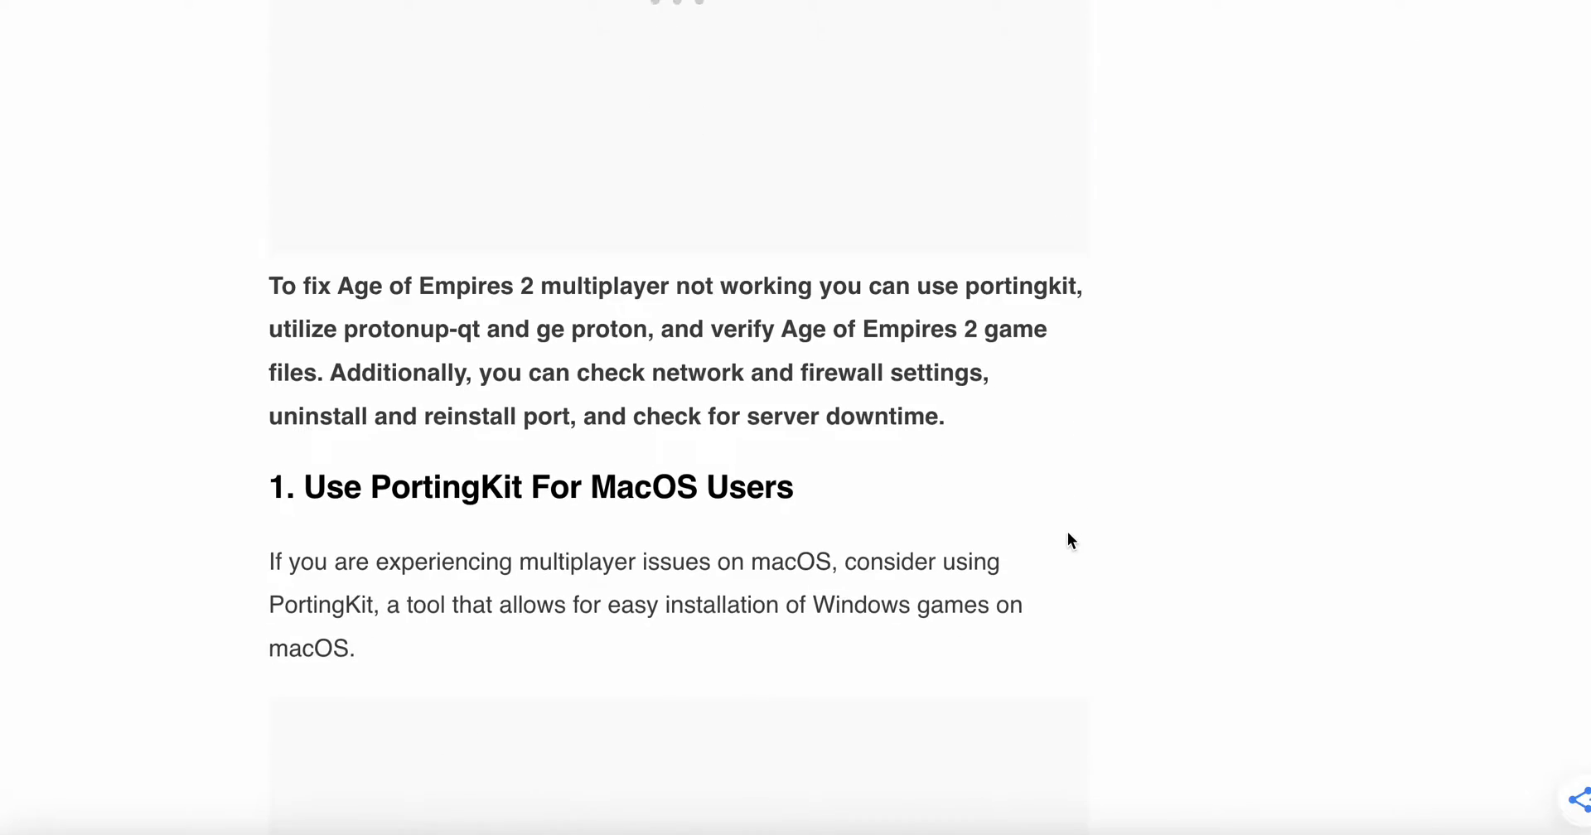
scroll(down, 3)
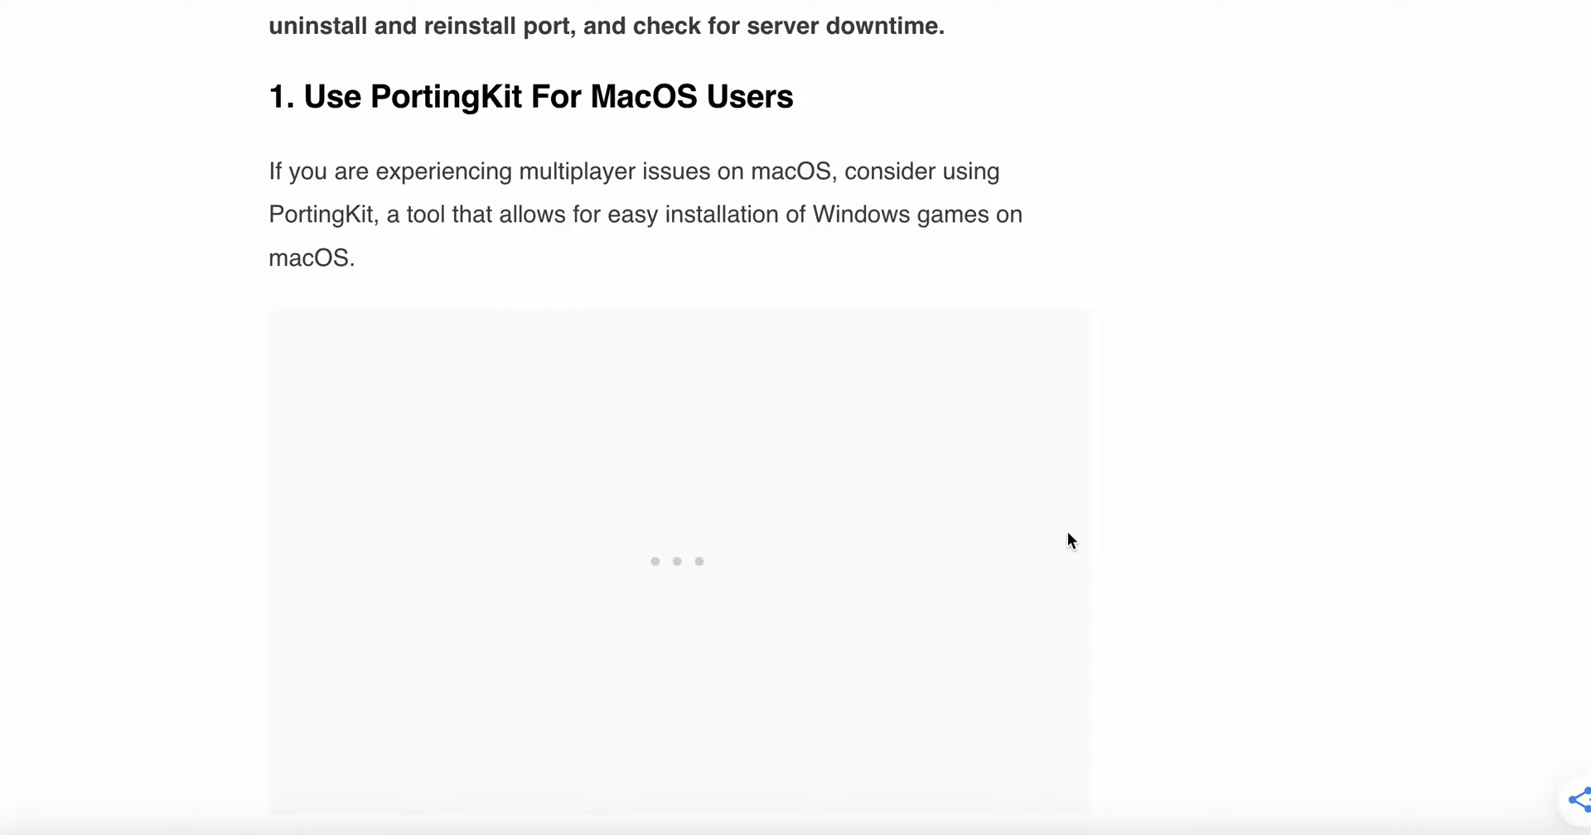
scroll(down, 3)
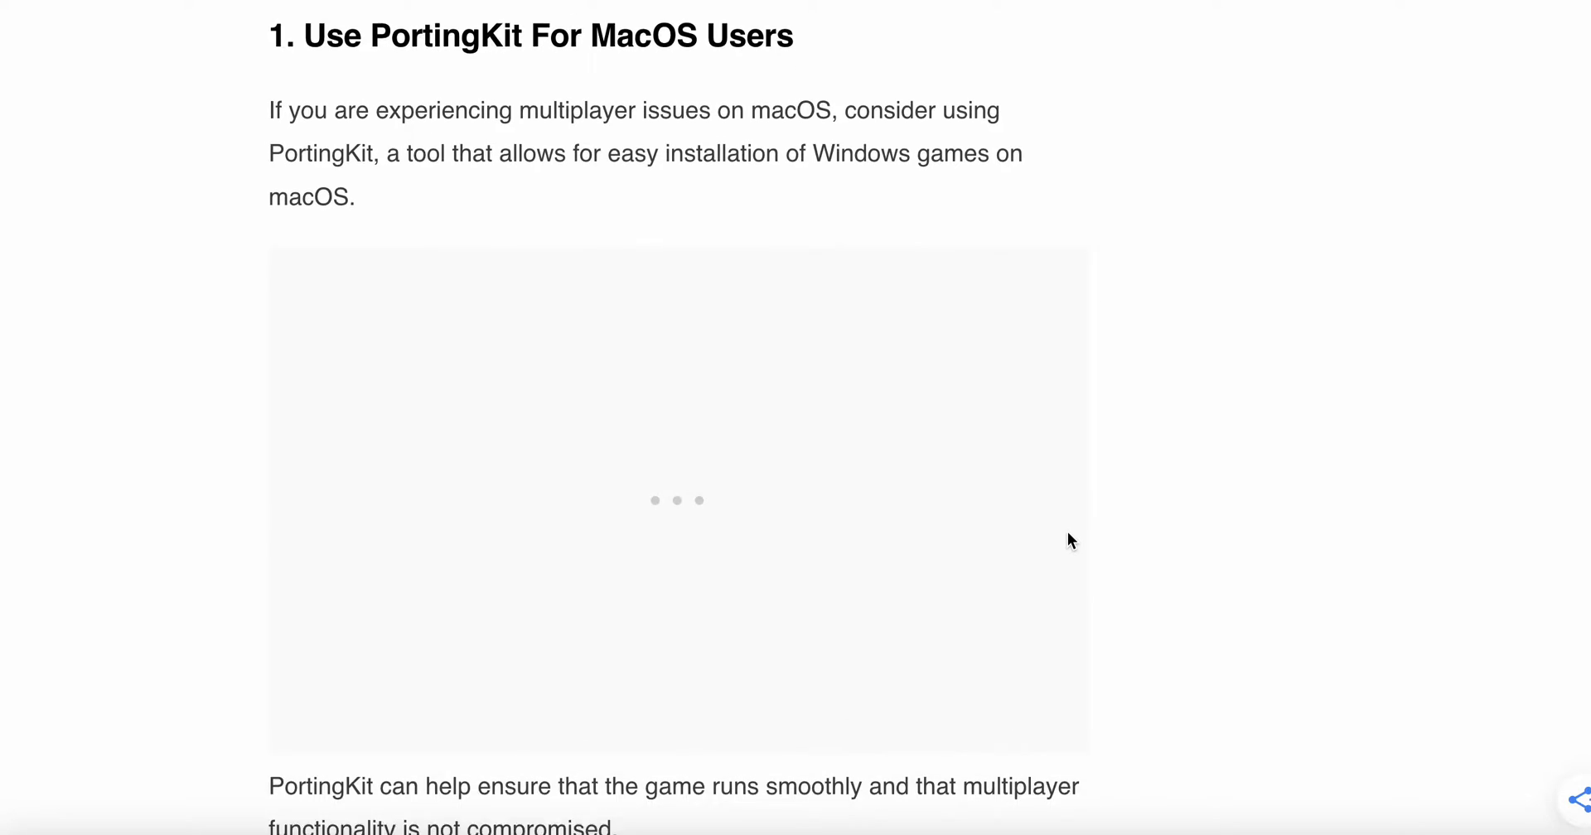
scroll(down, 3)
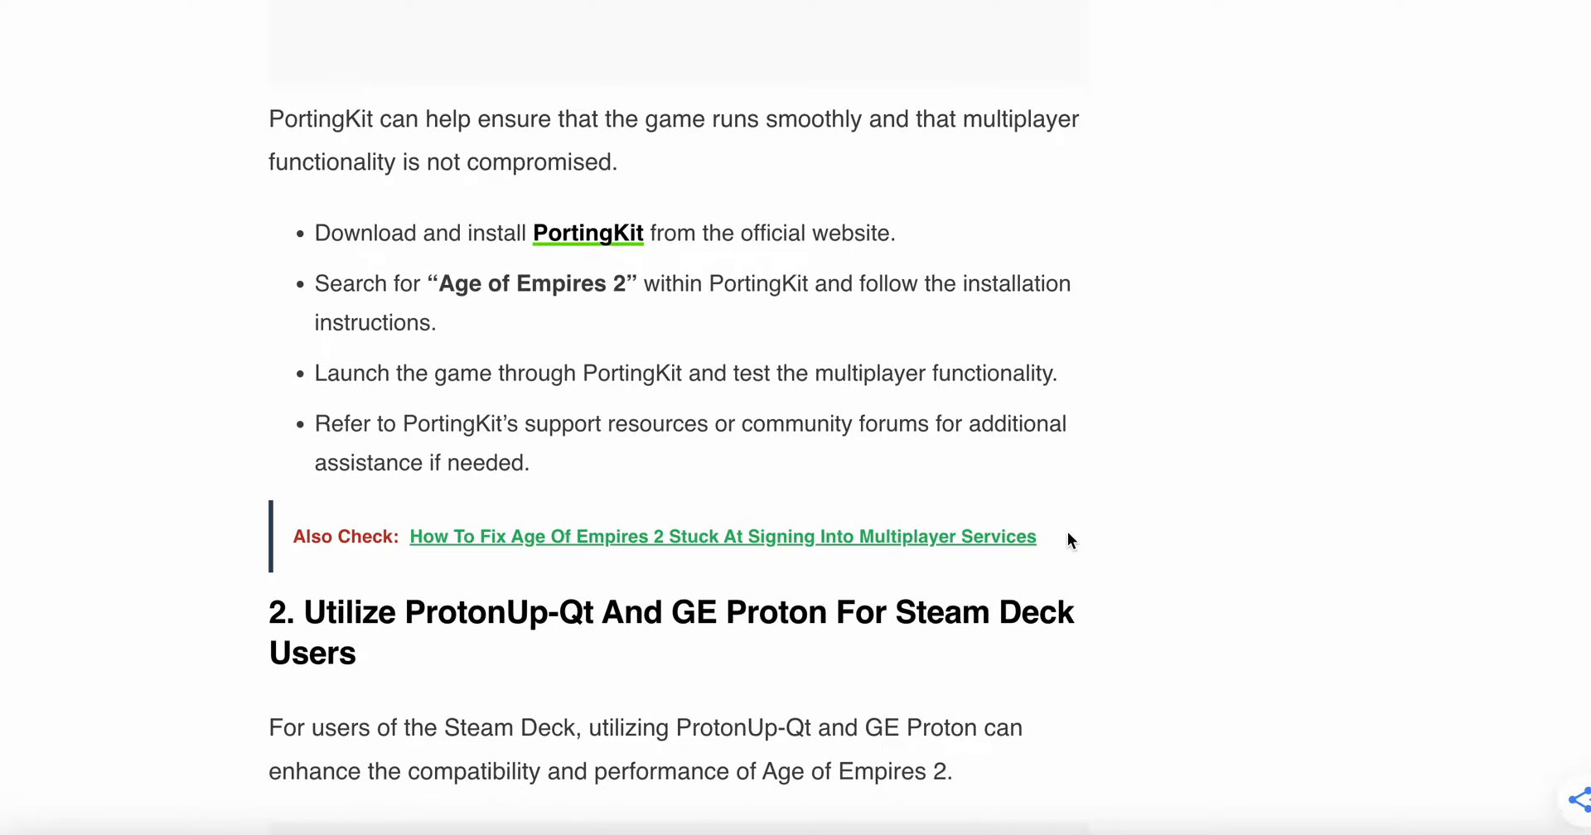
scroll(down, 3)
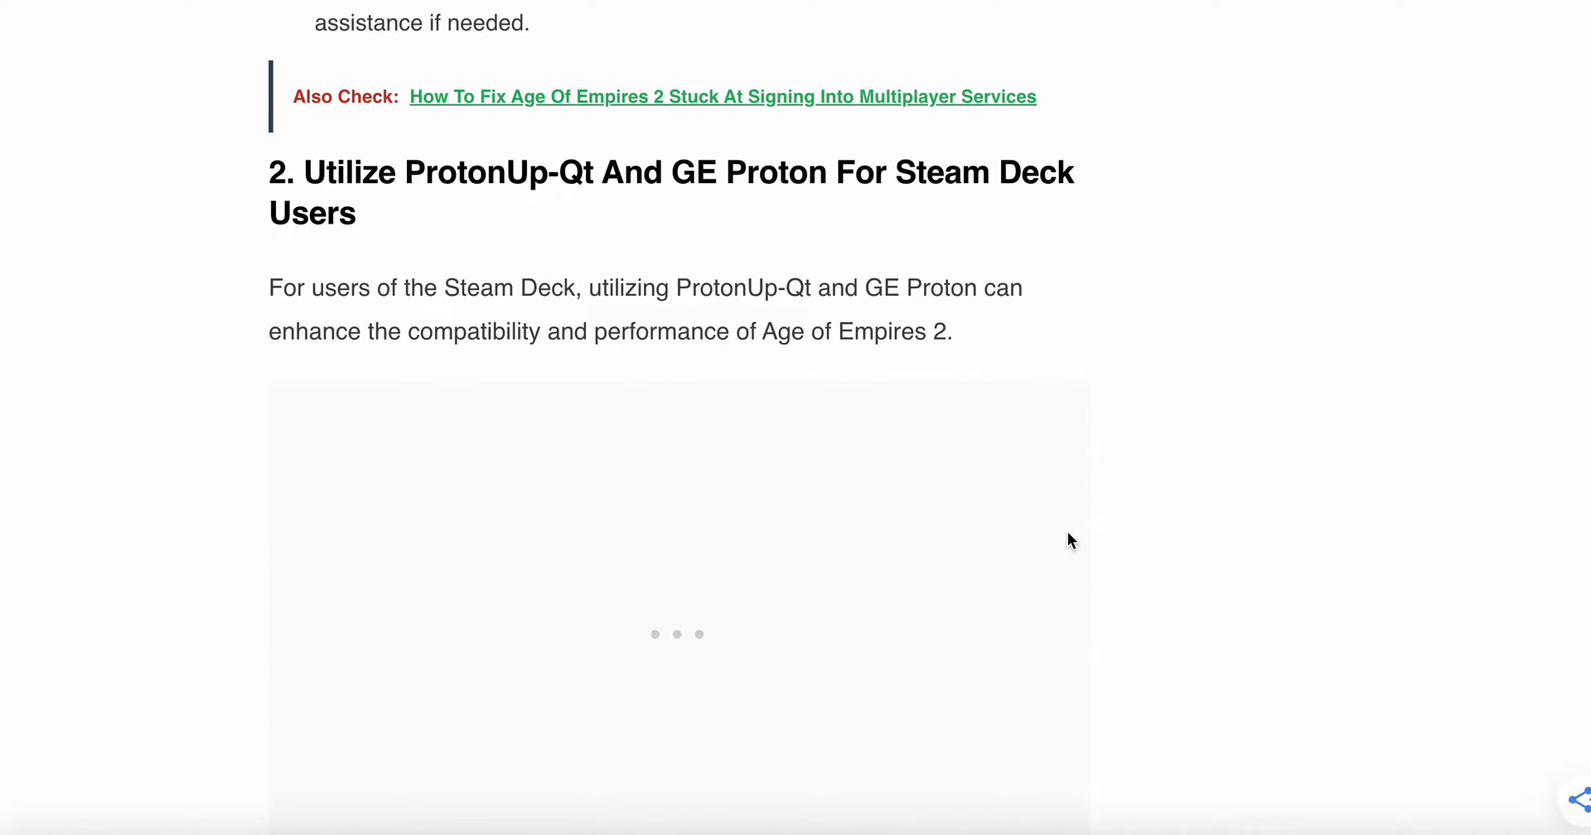
scroll(down, 3)
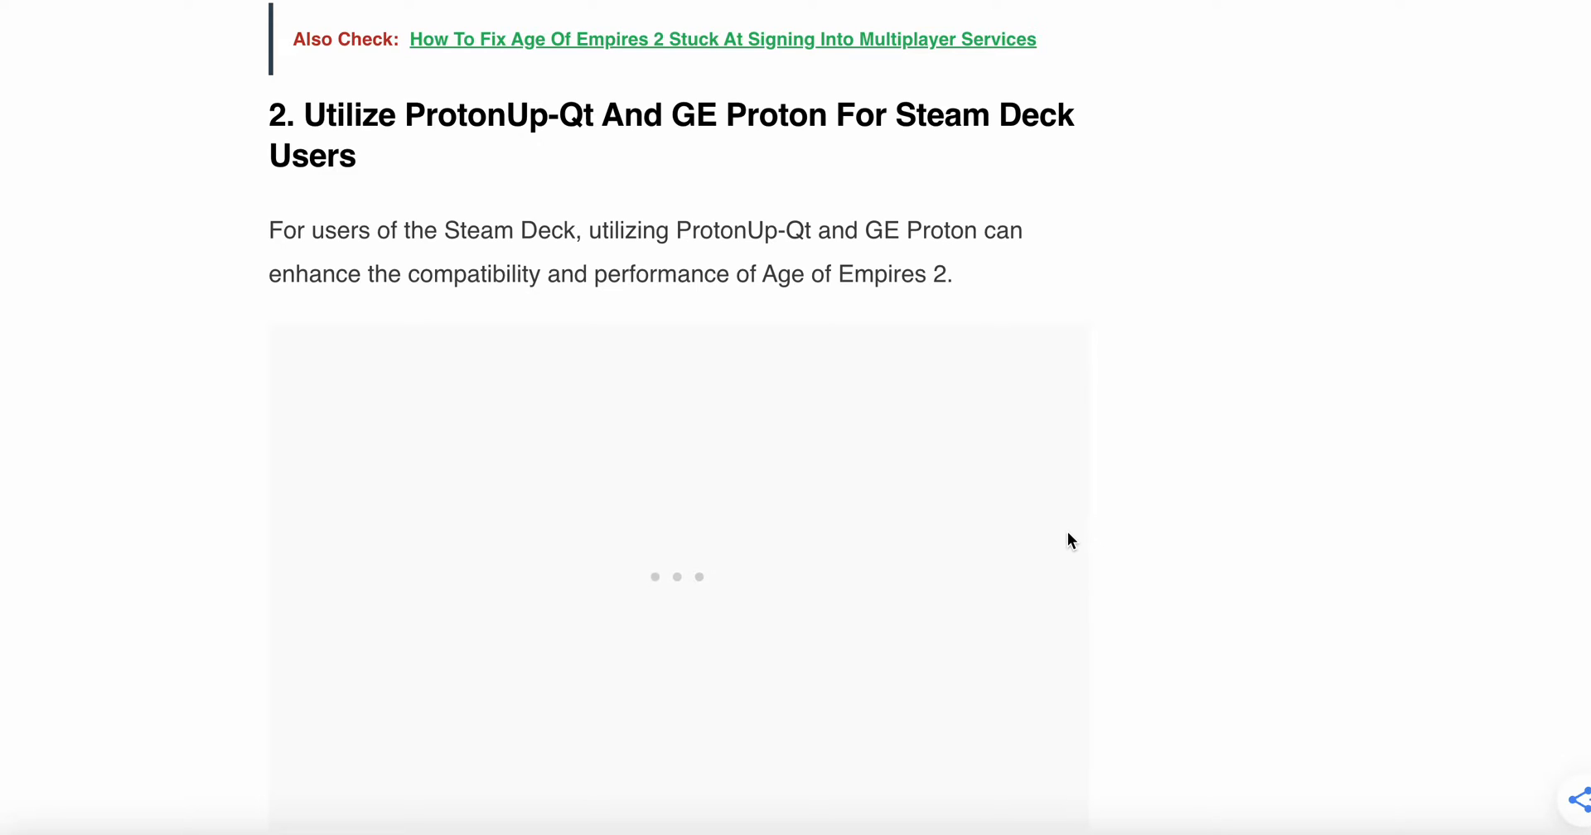
scroll(down, 3)
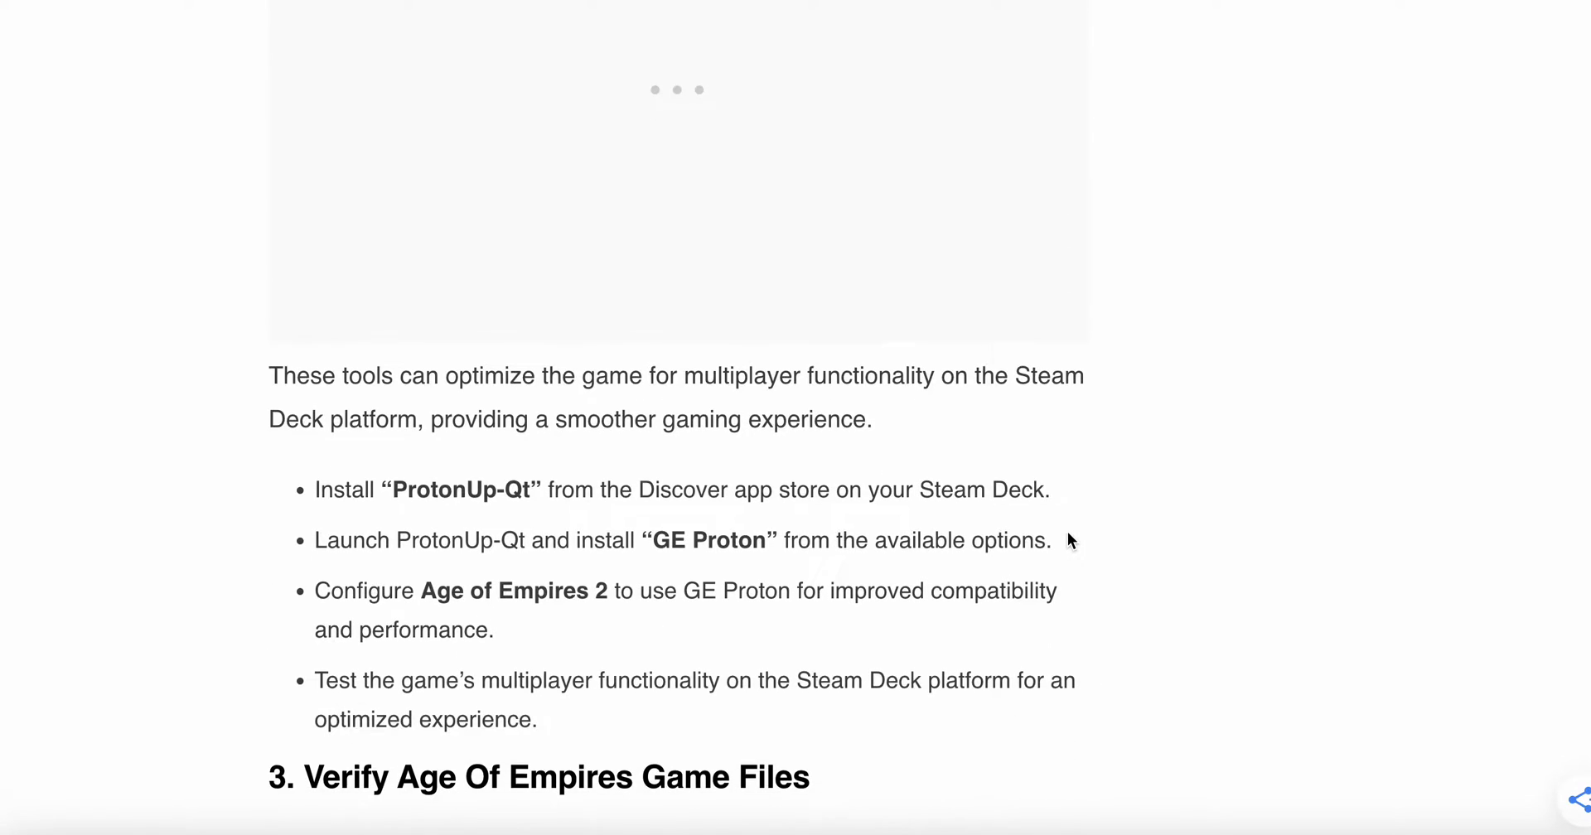
scroll(down, 3)
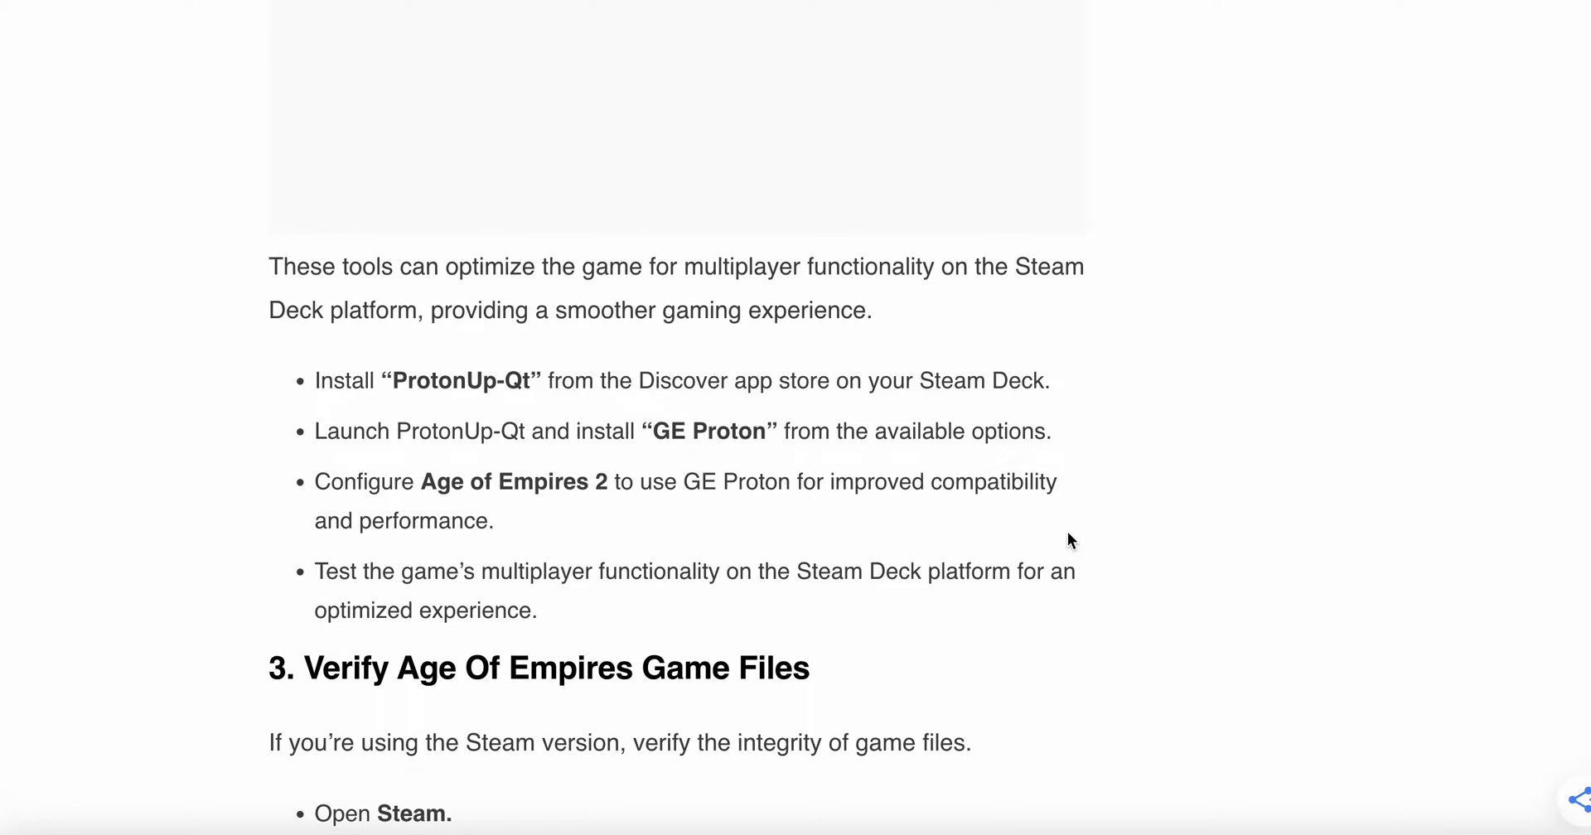
scroll(down, 3)
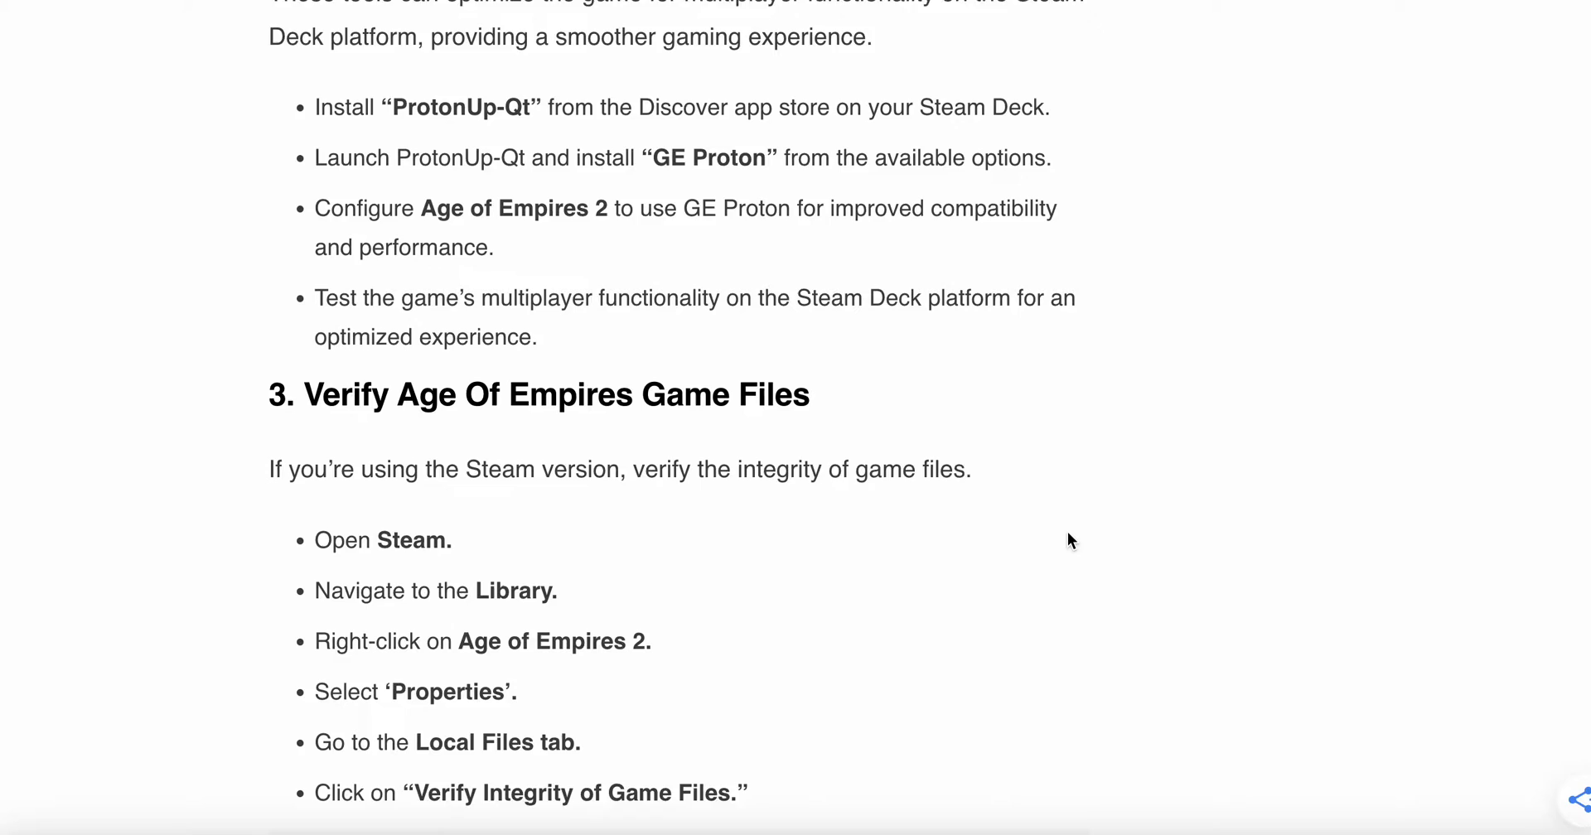
scroll(down, 3)
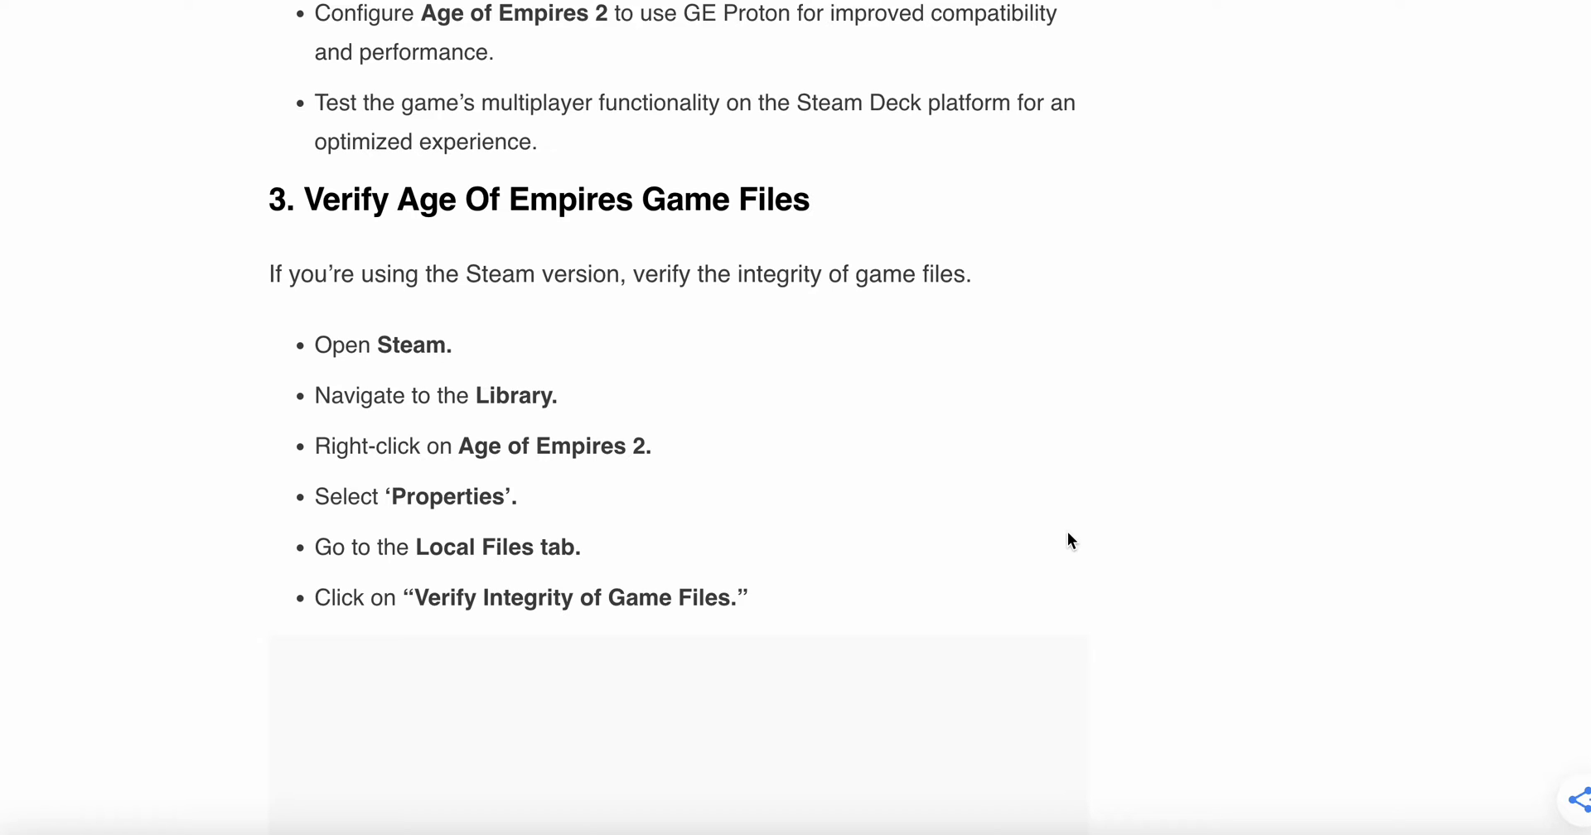
scroll(down, 3)
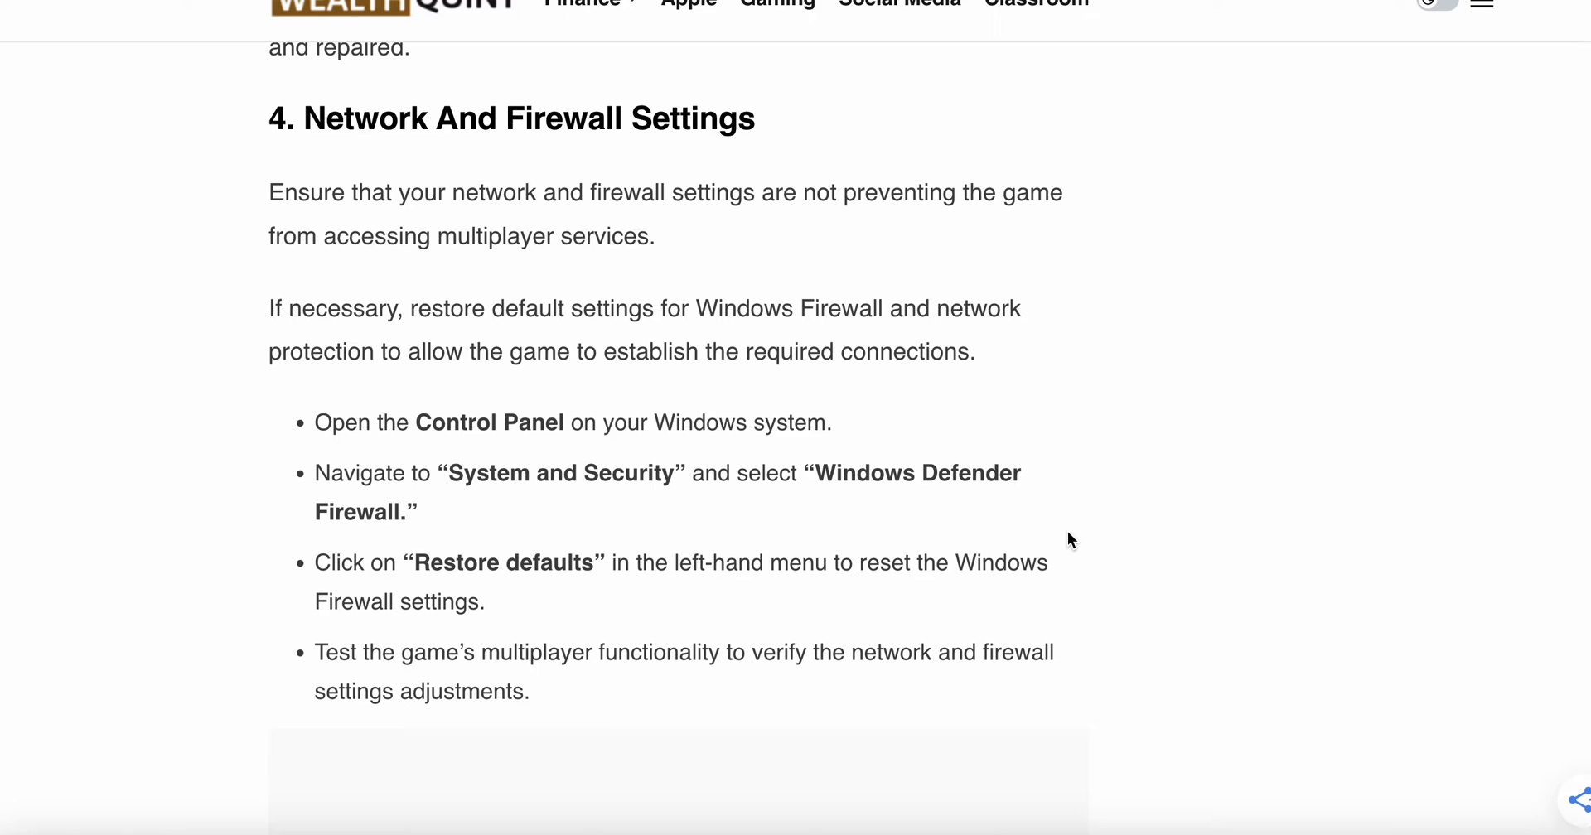
scroll(down, 3)
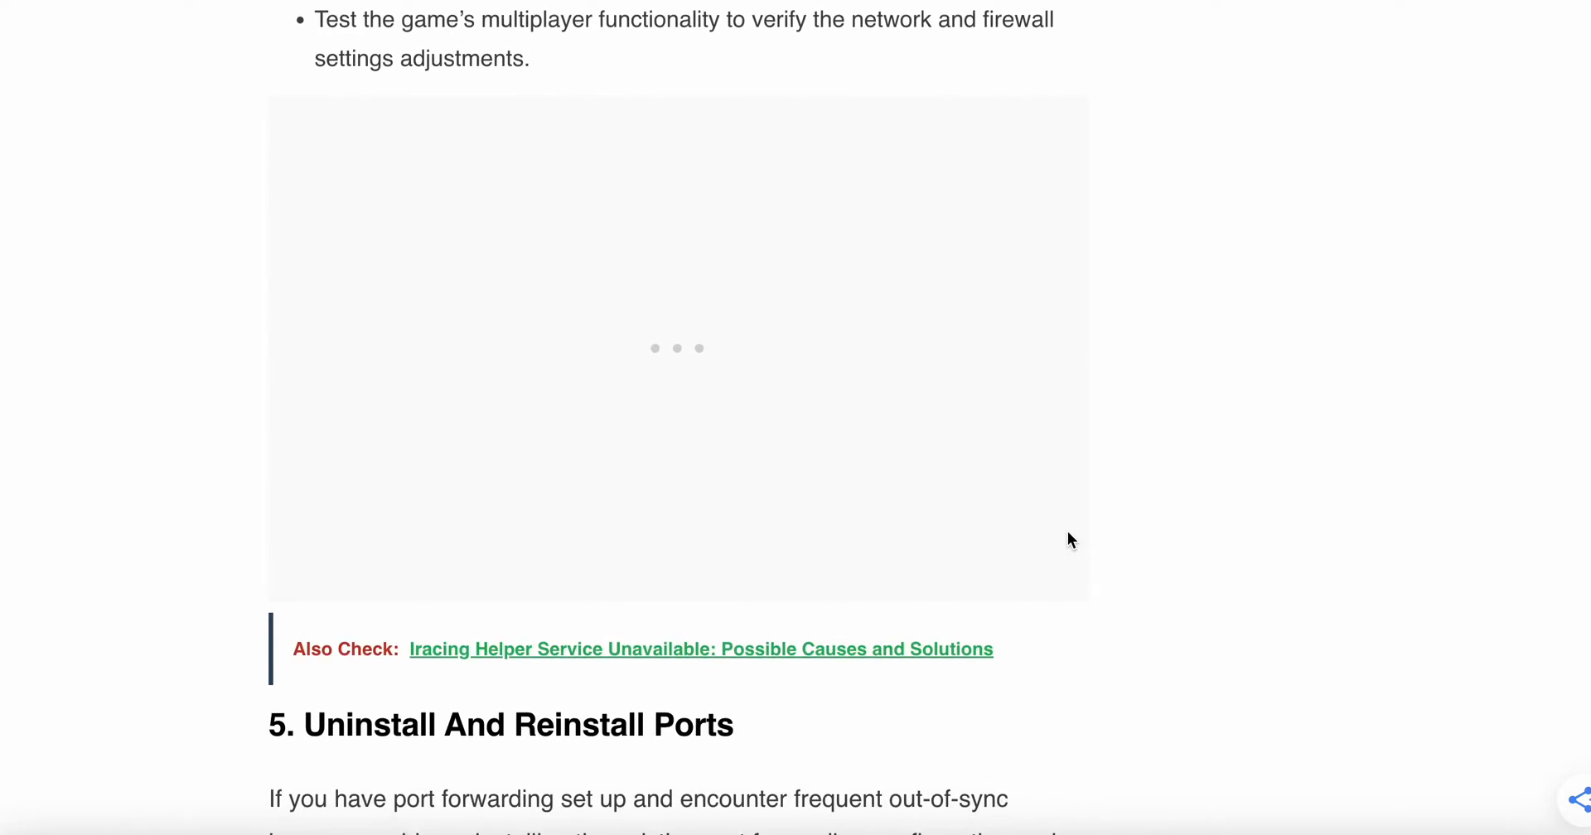
scroll(down, 3)
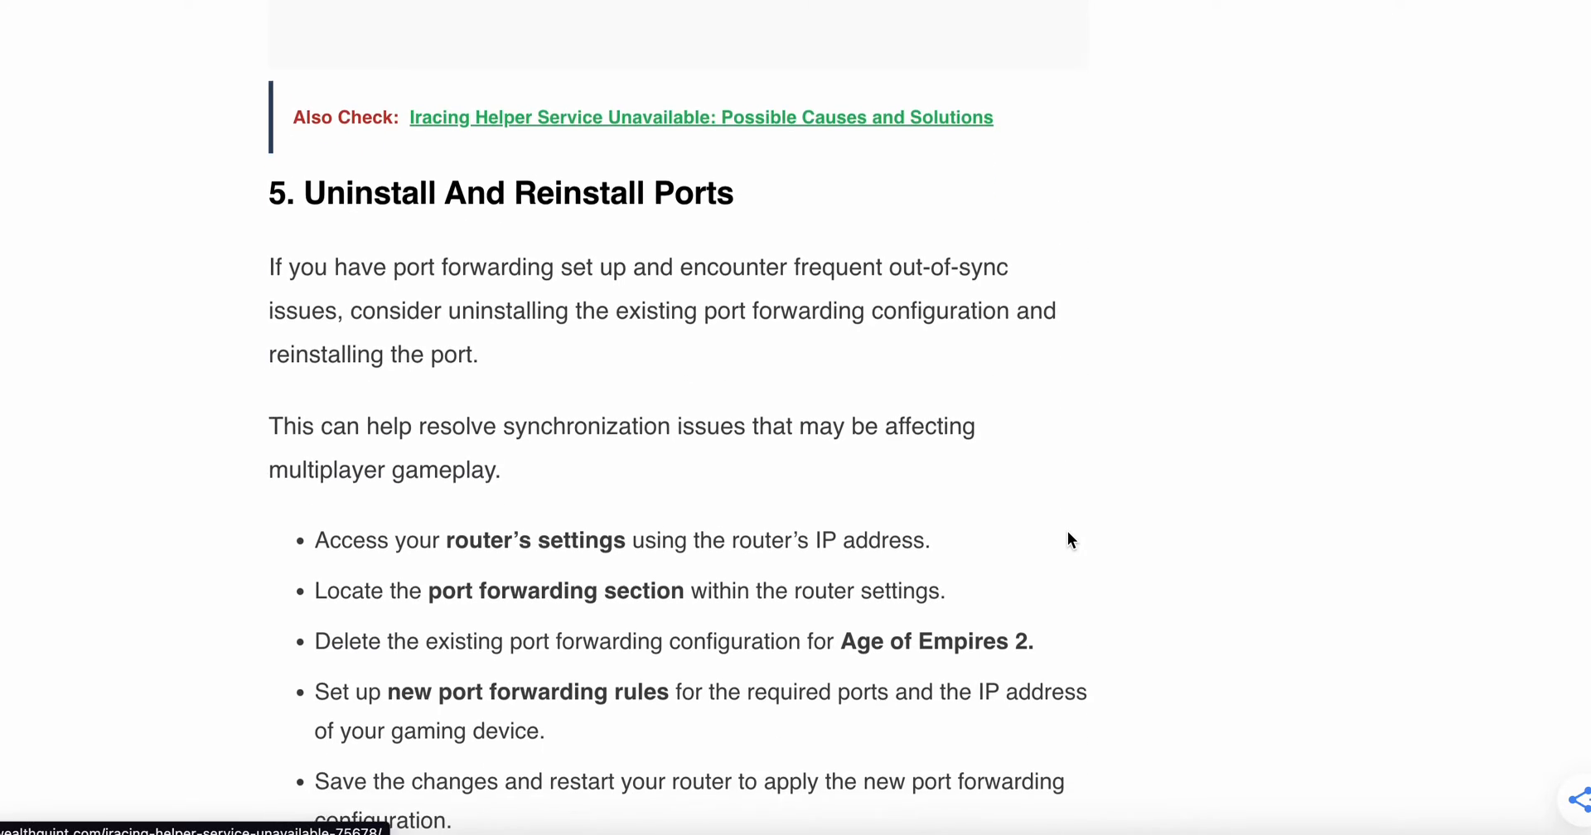
scroll(down, 3)
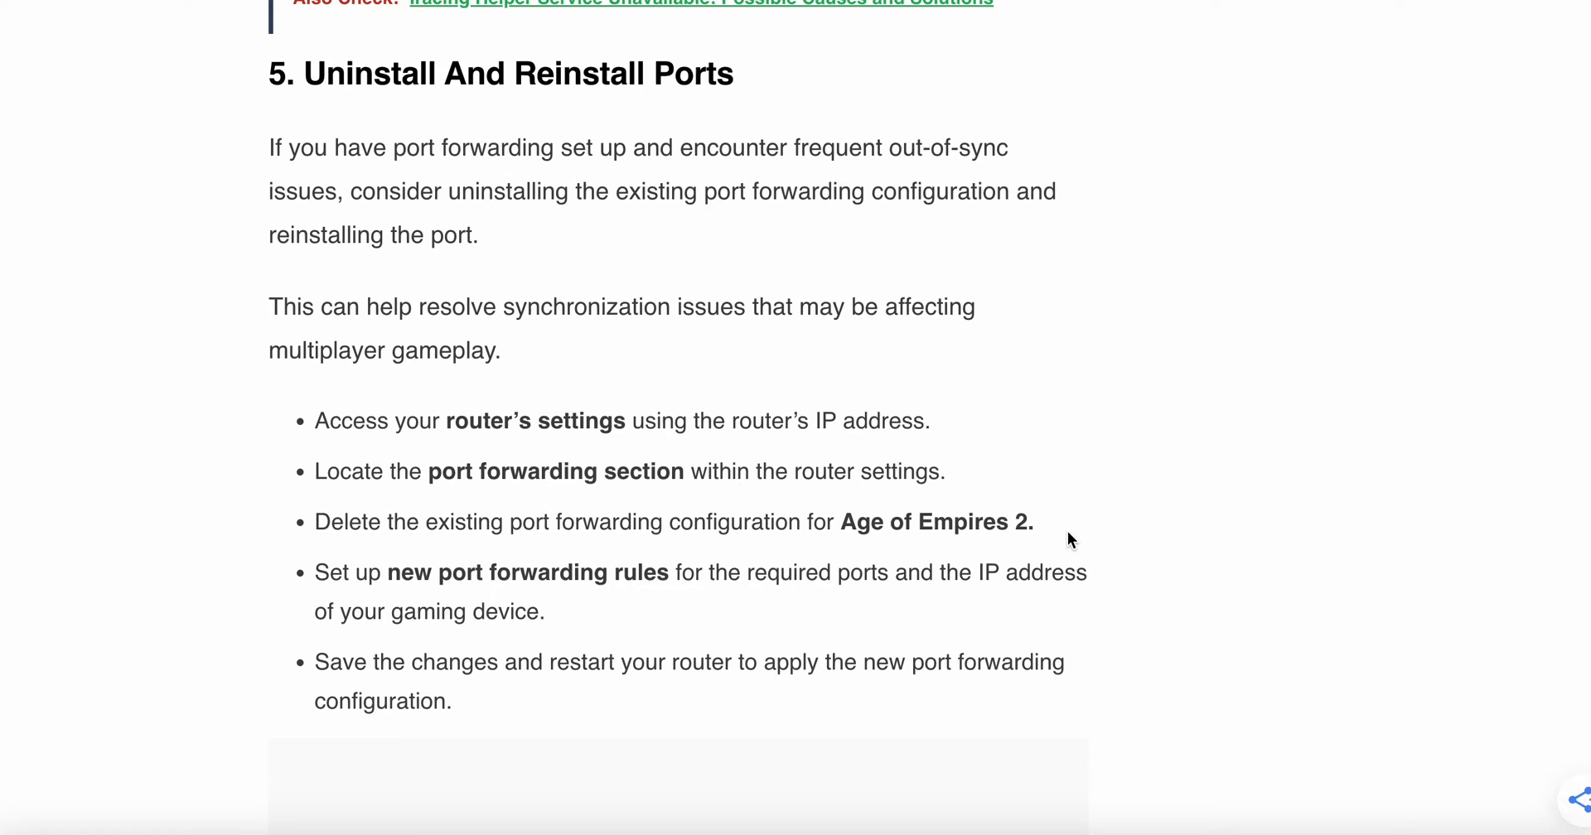
scroll(down, 3)
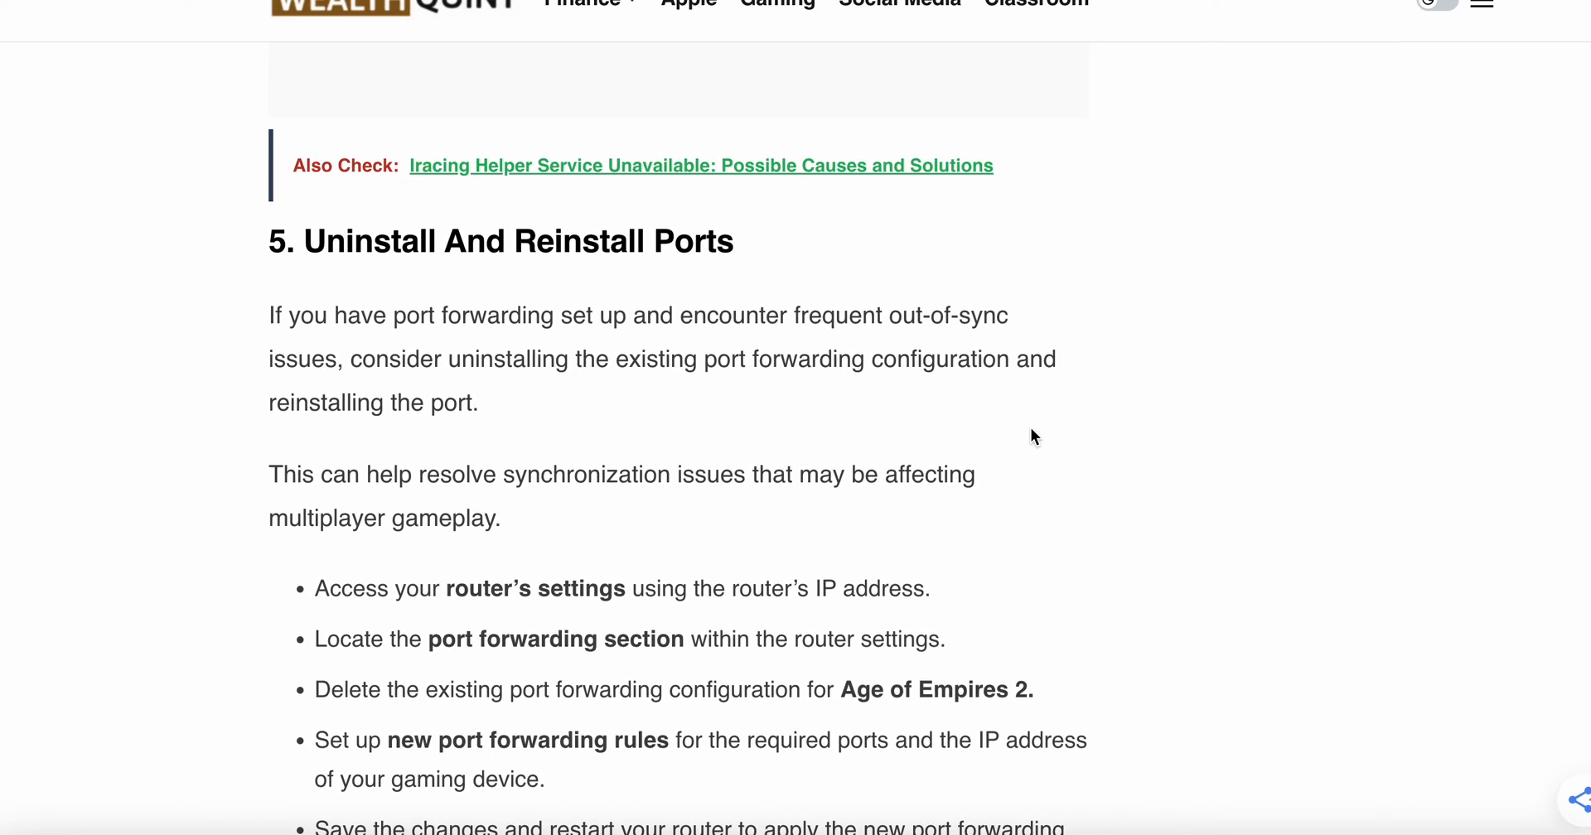
scroll(down, 3)
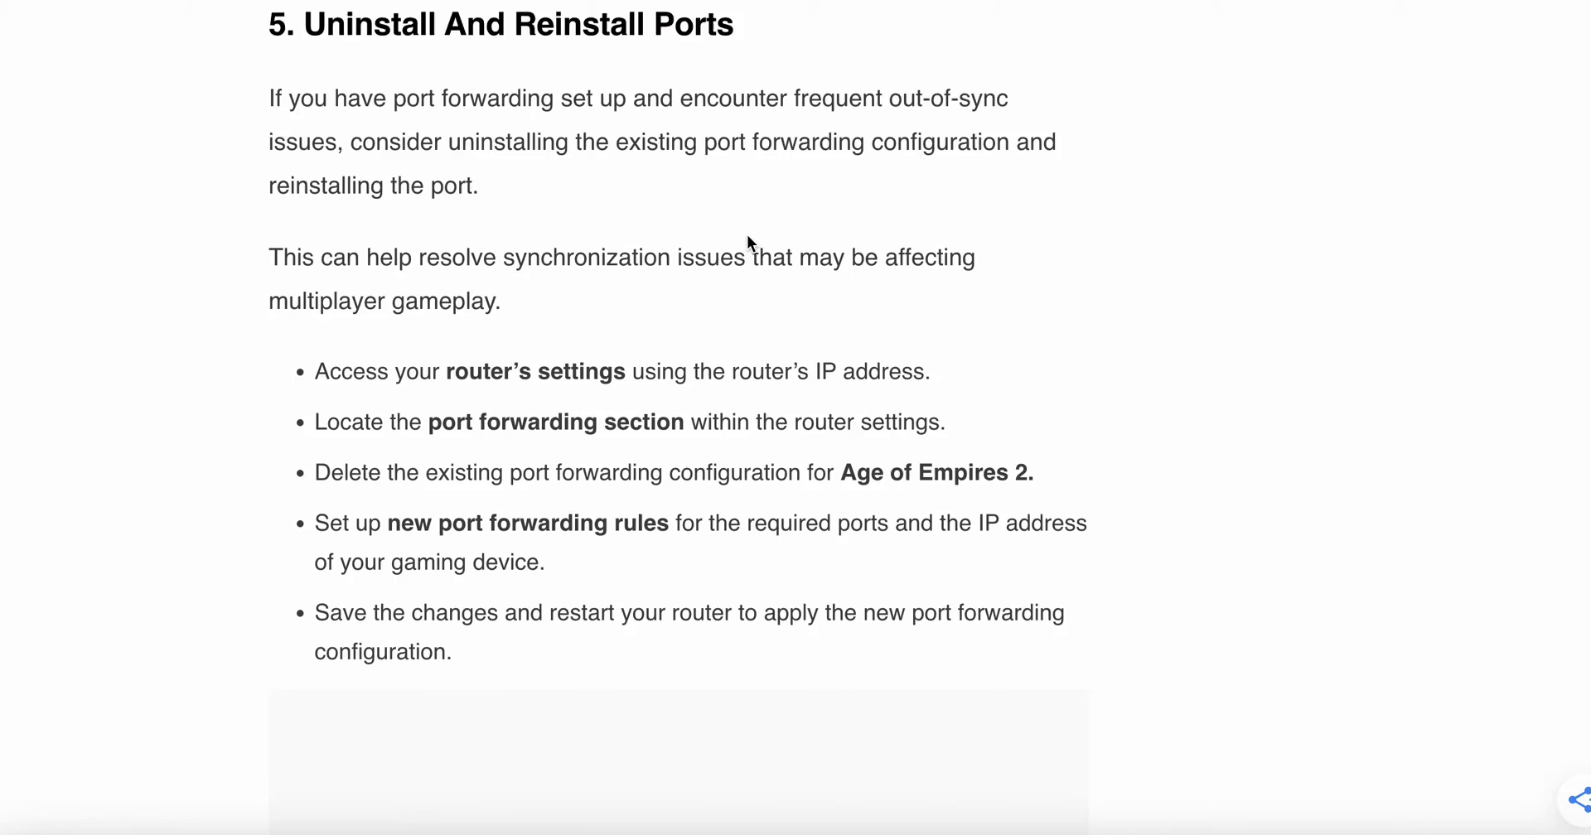
scroll(down, 3)
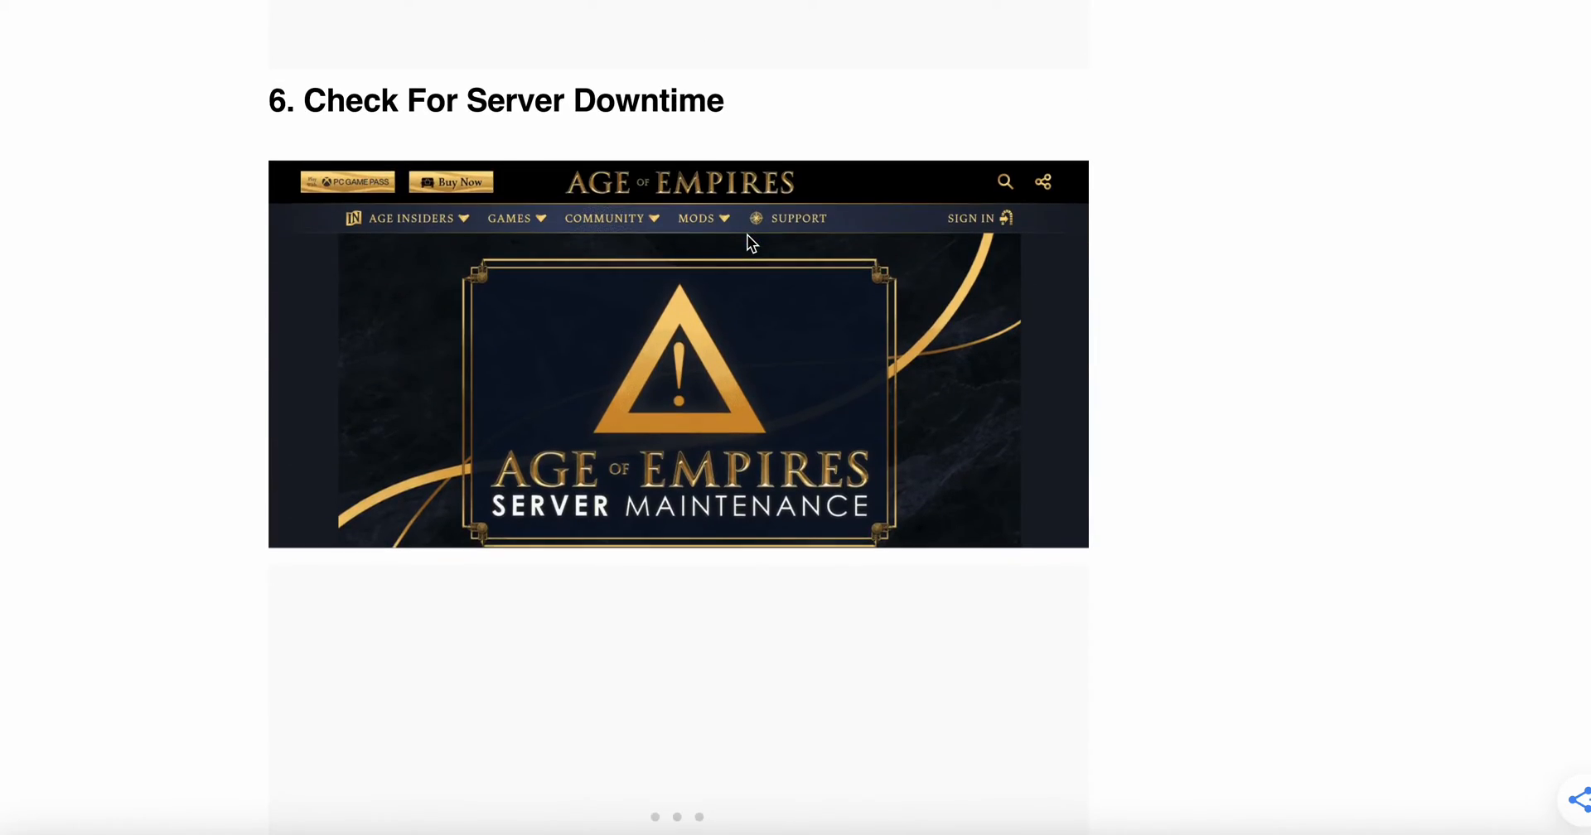
scroll(down, 3)
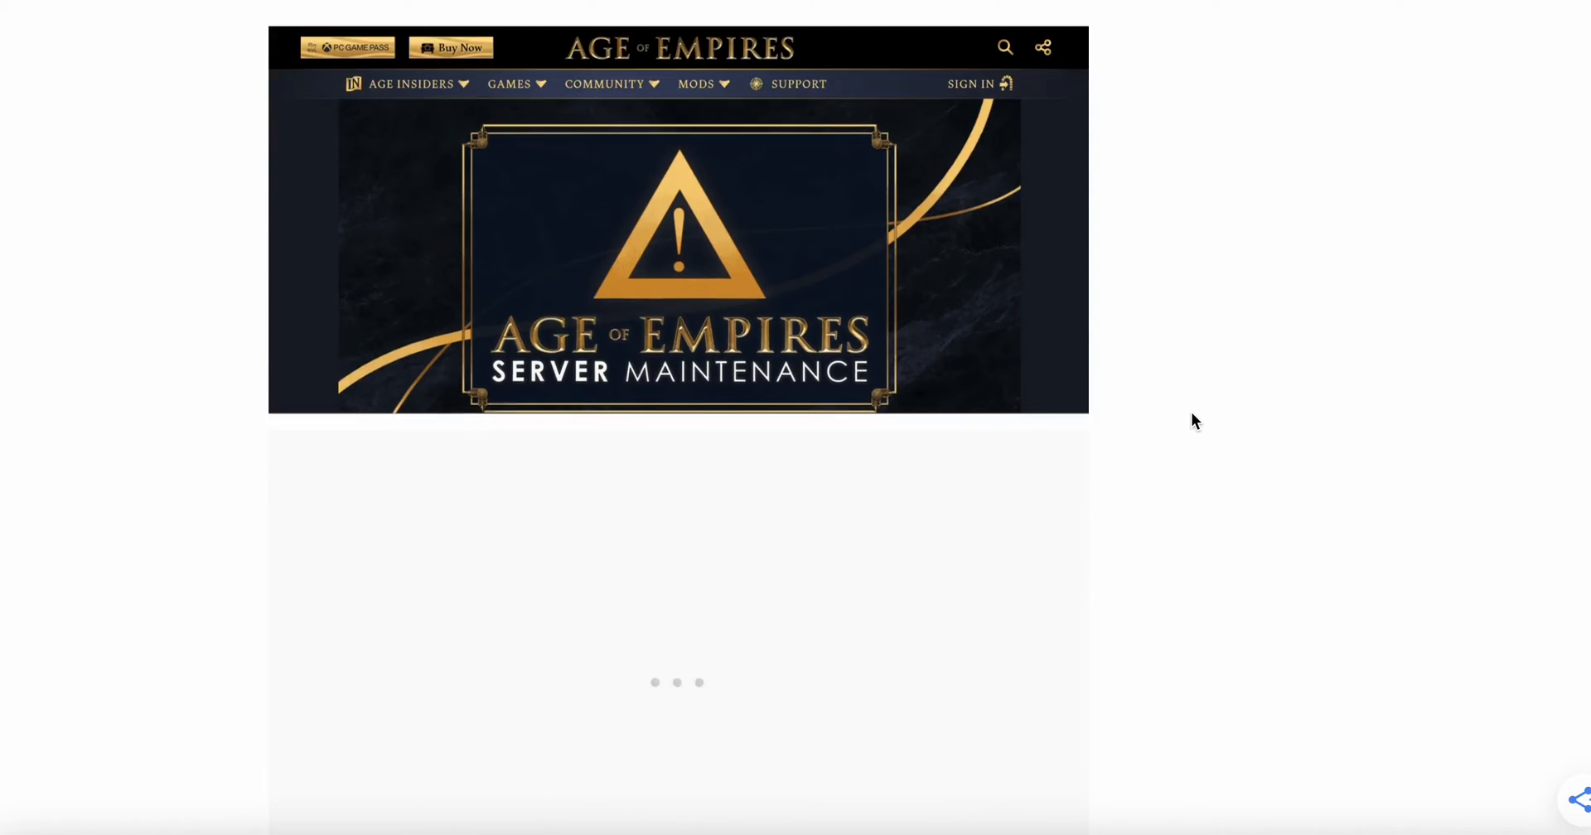
scroll(down, 3)
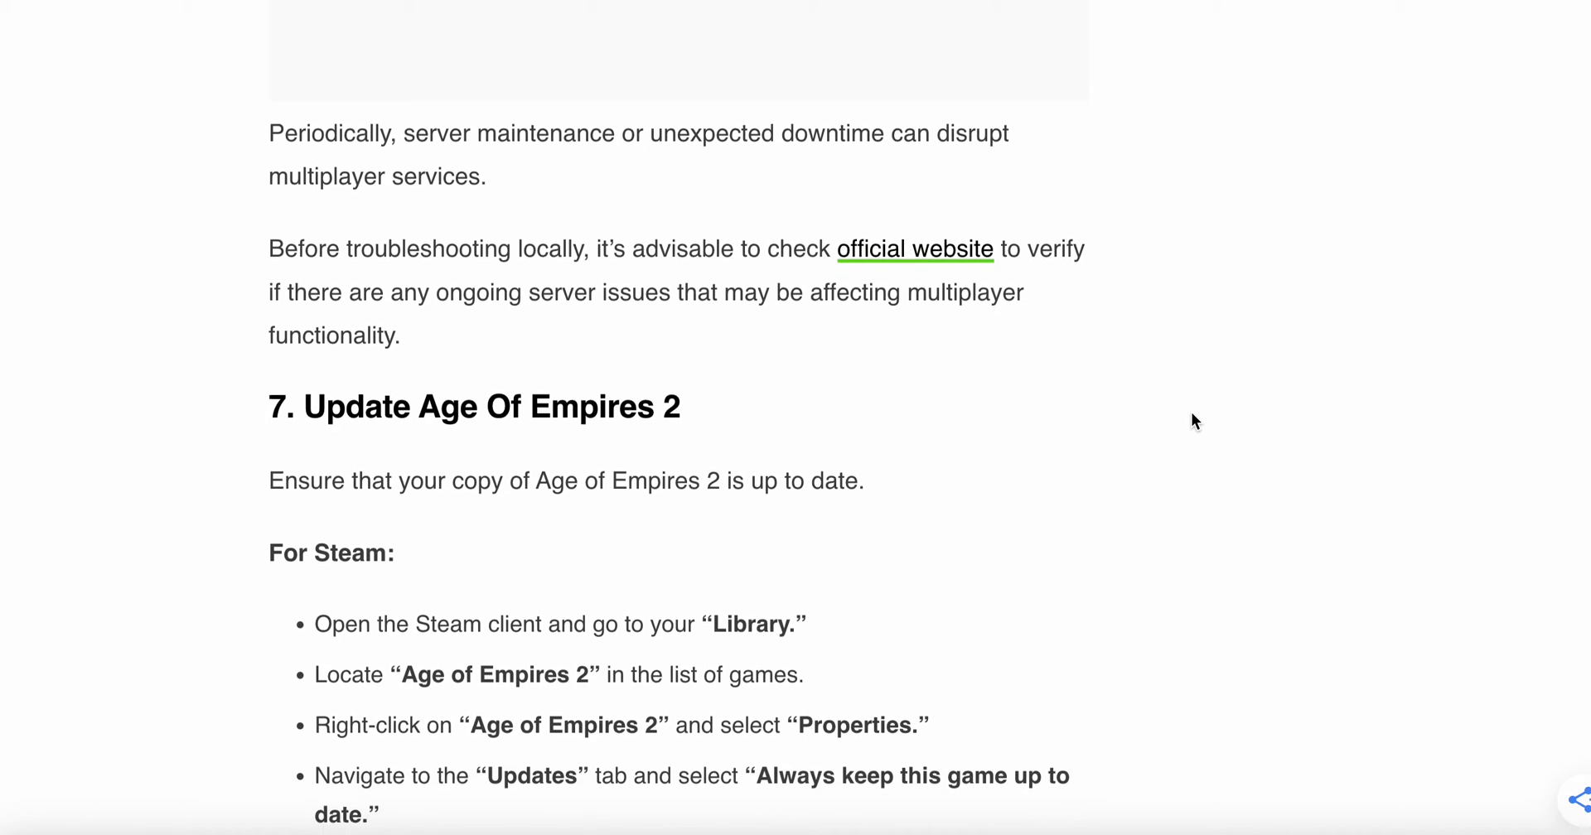
scroll(down, 3)
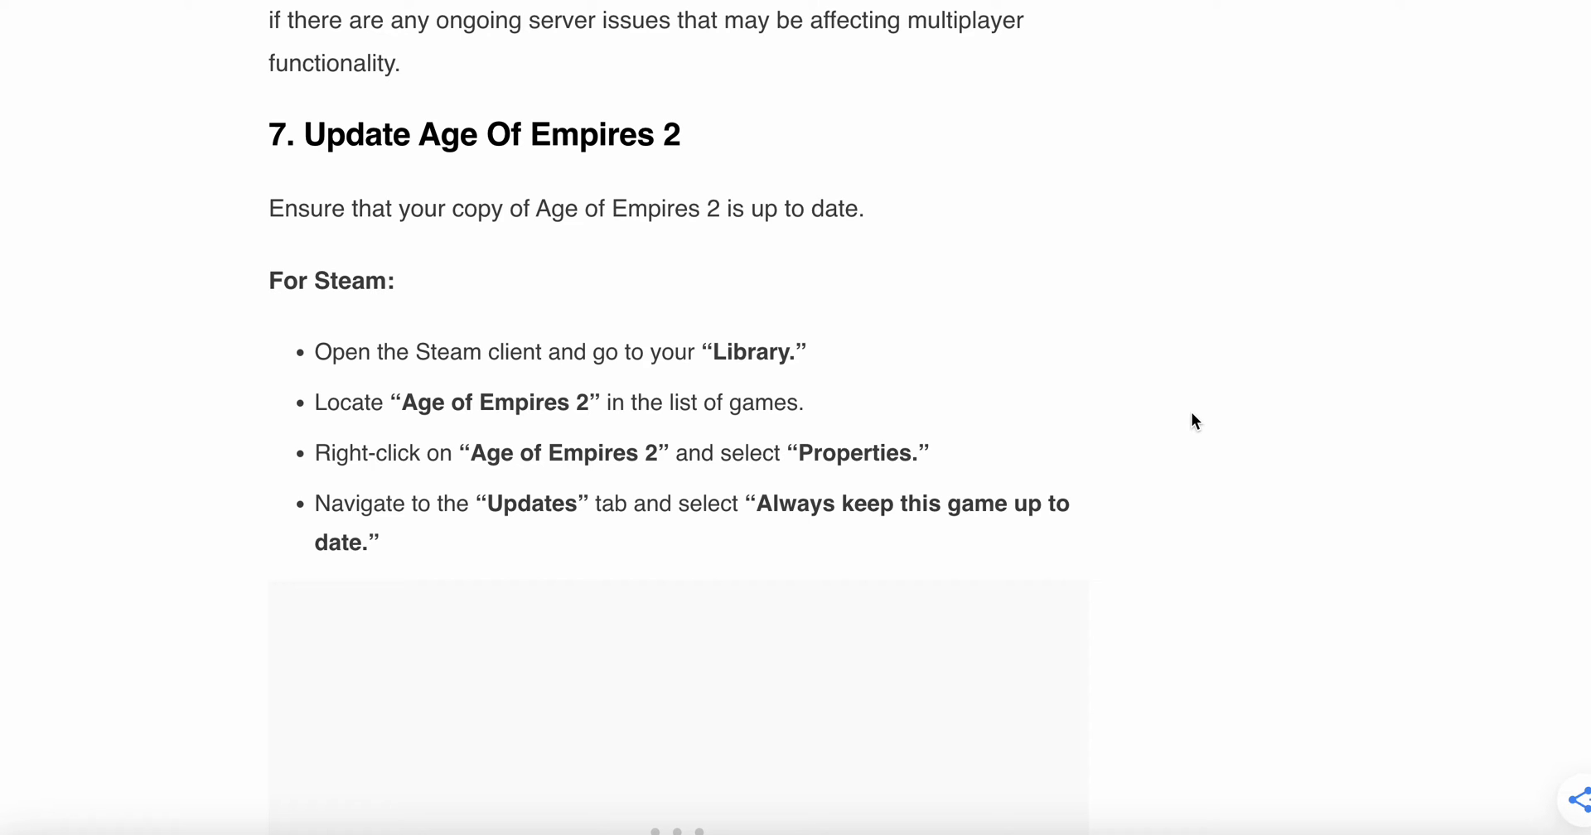
scroll(down, 3)
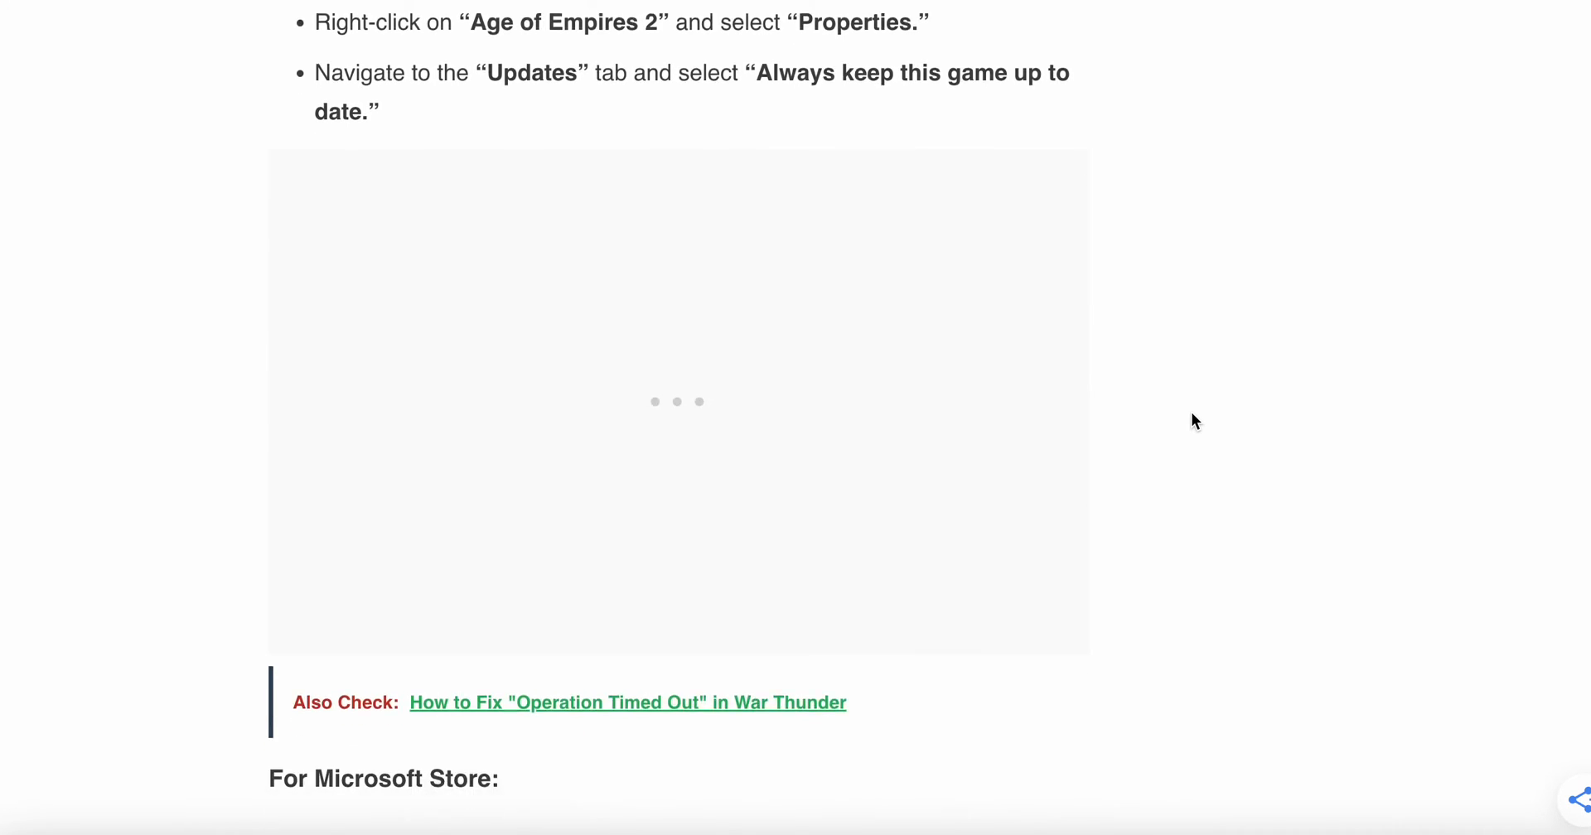
scroll(down, 3)
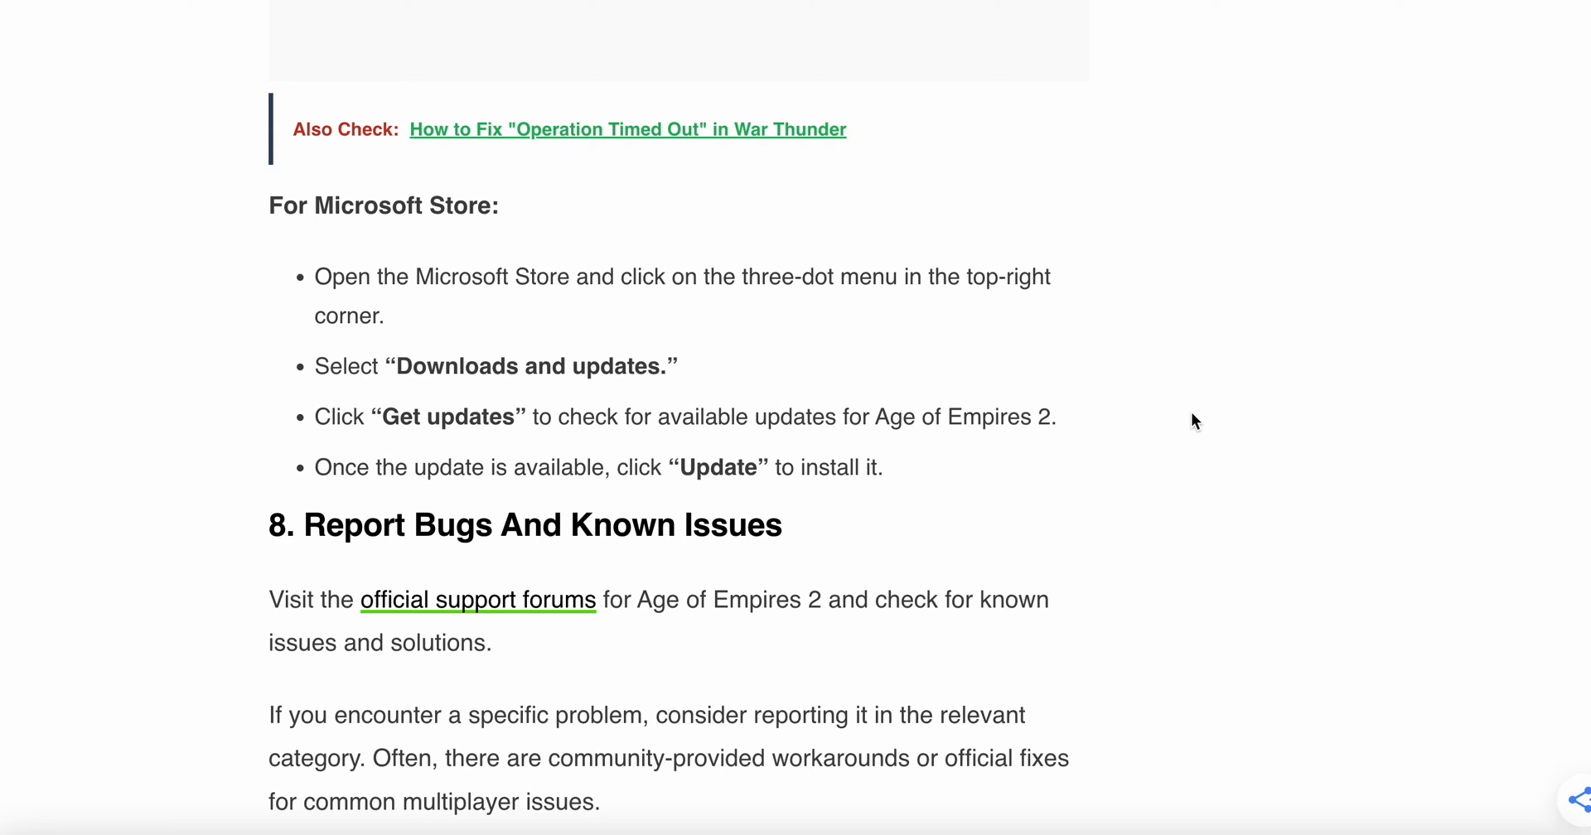
scroll(down, 3)
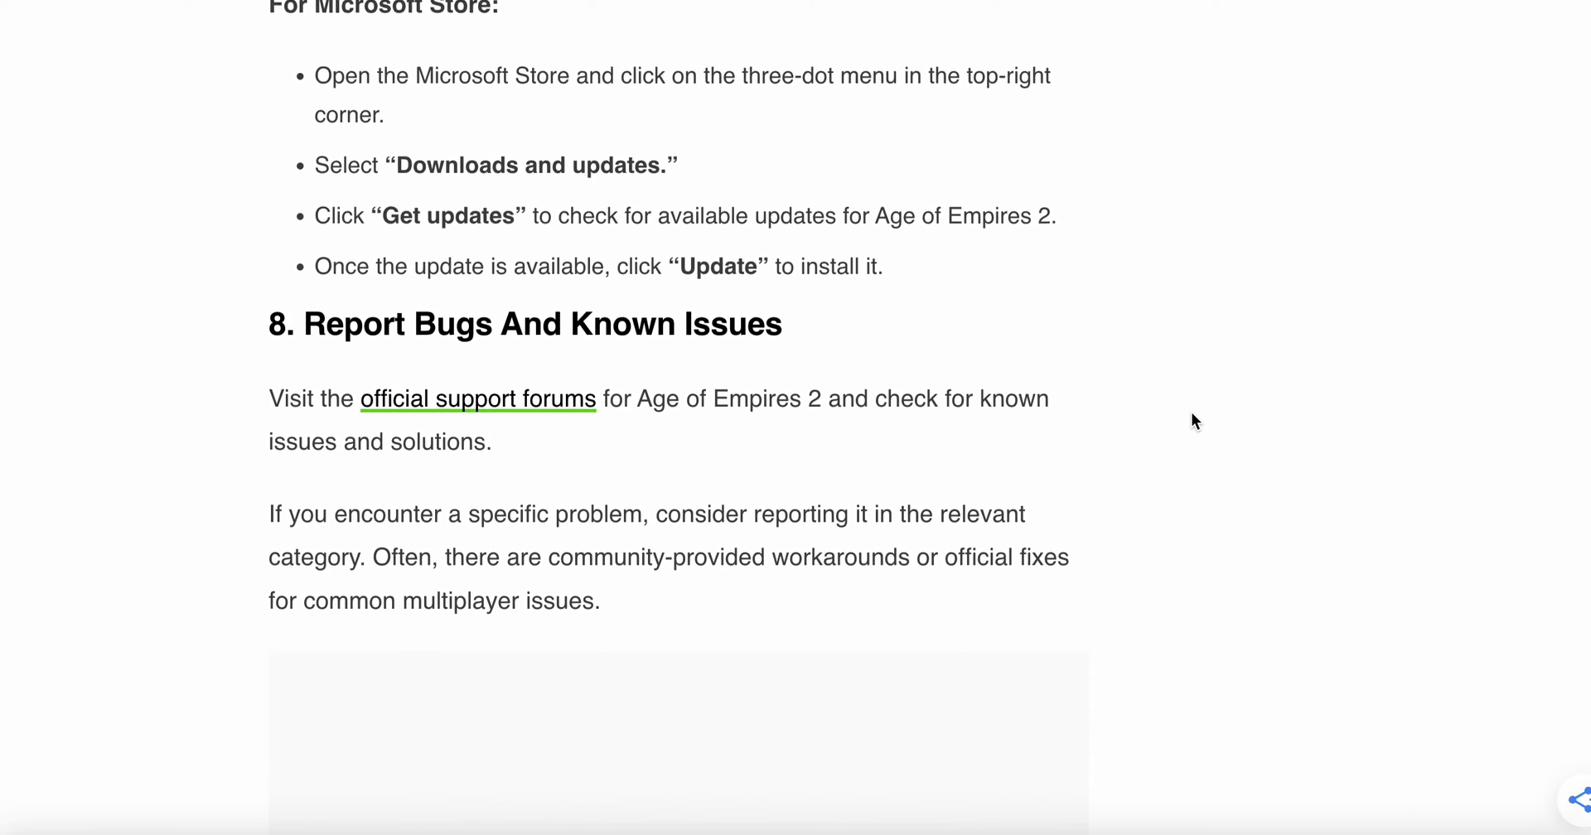
scroll(down, 3)
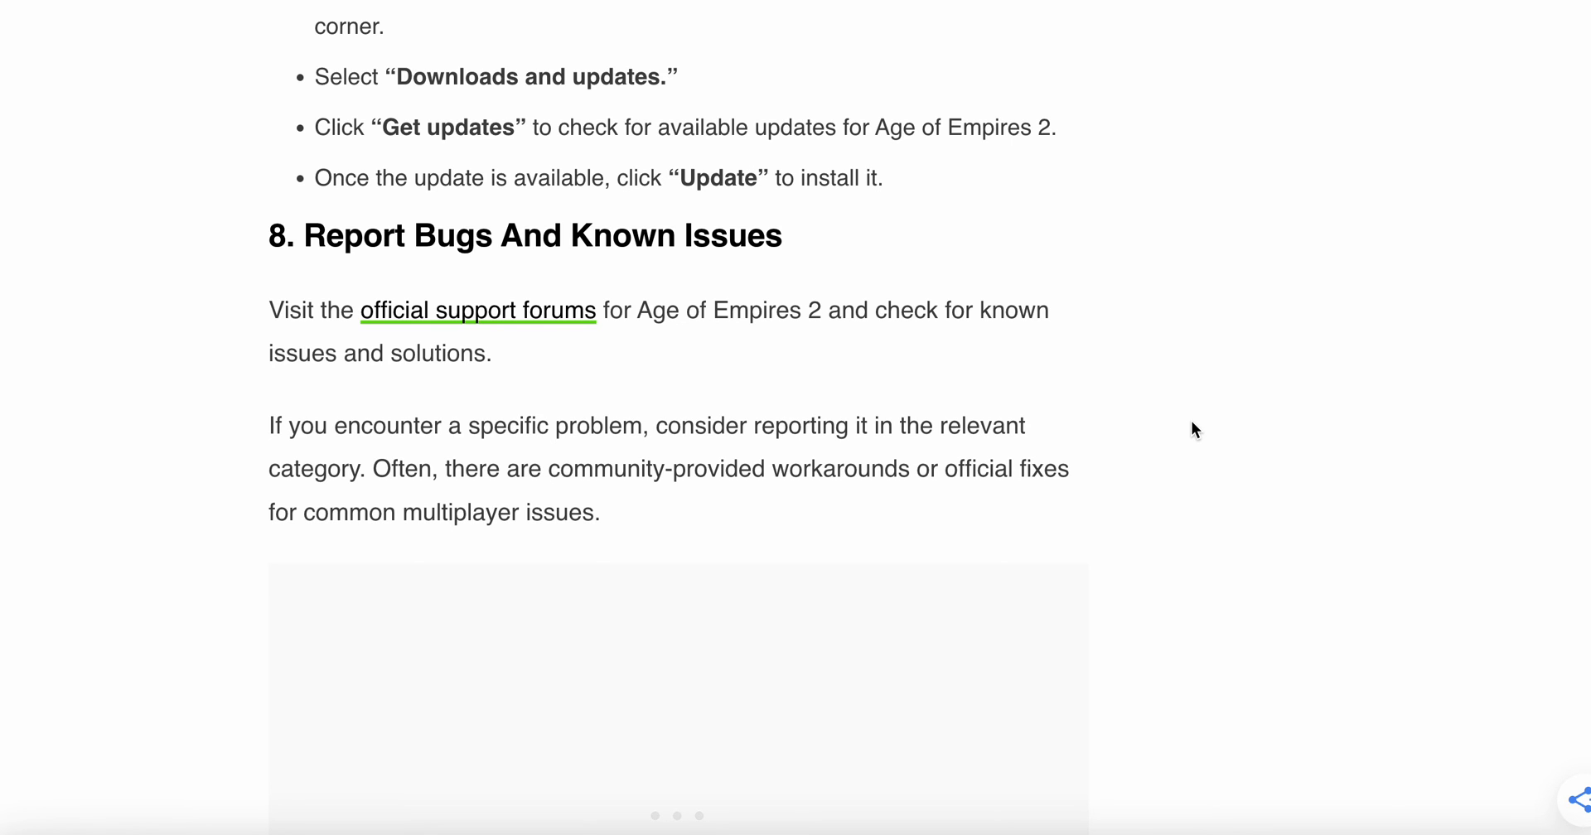
scroll(down, 3)
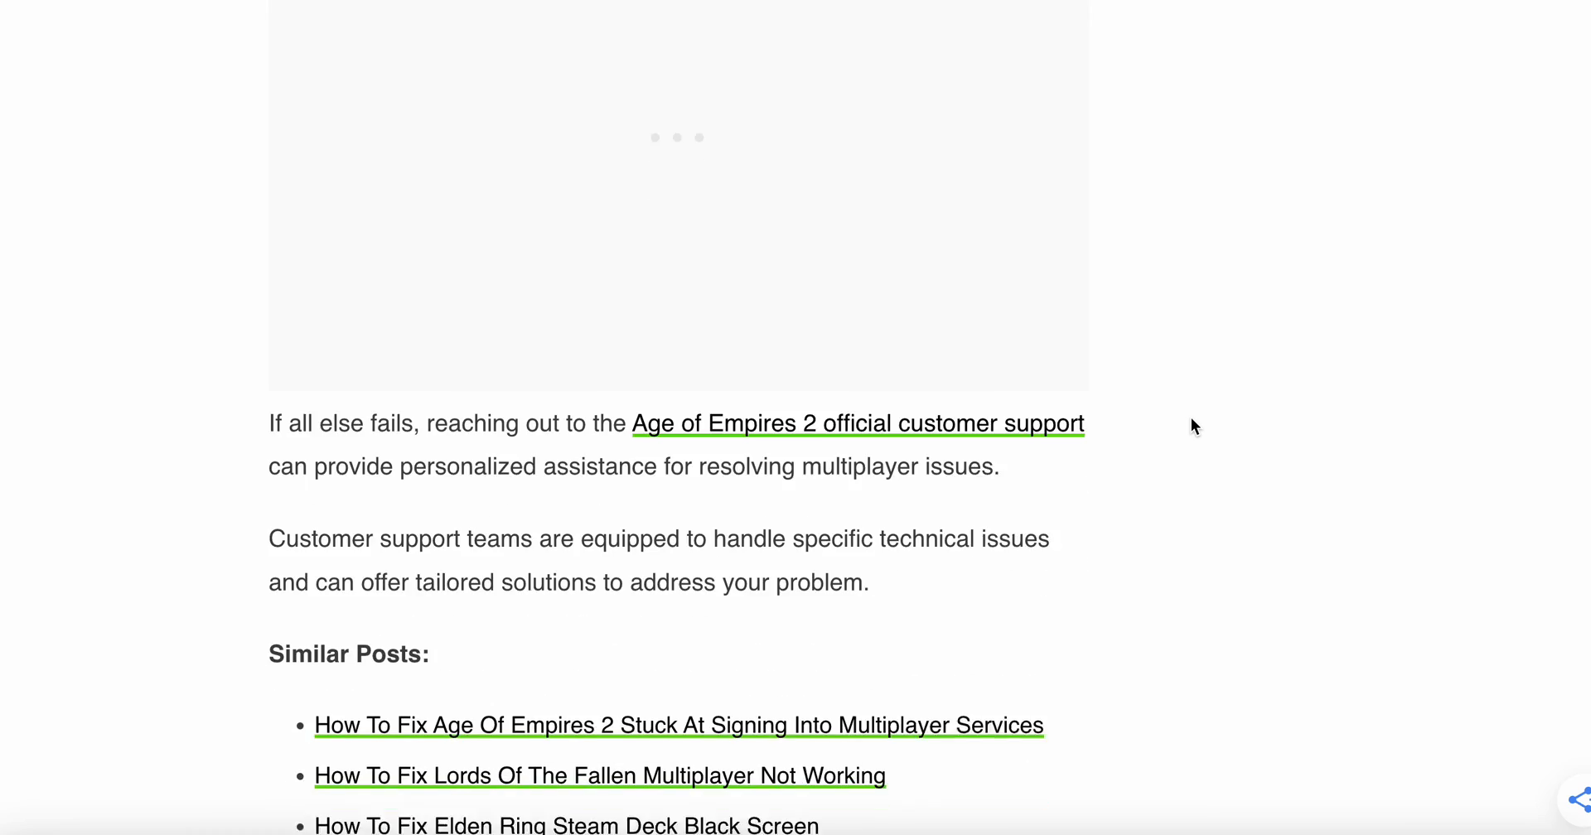
scroll(down, 3)
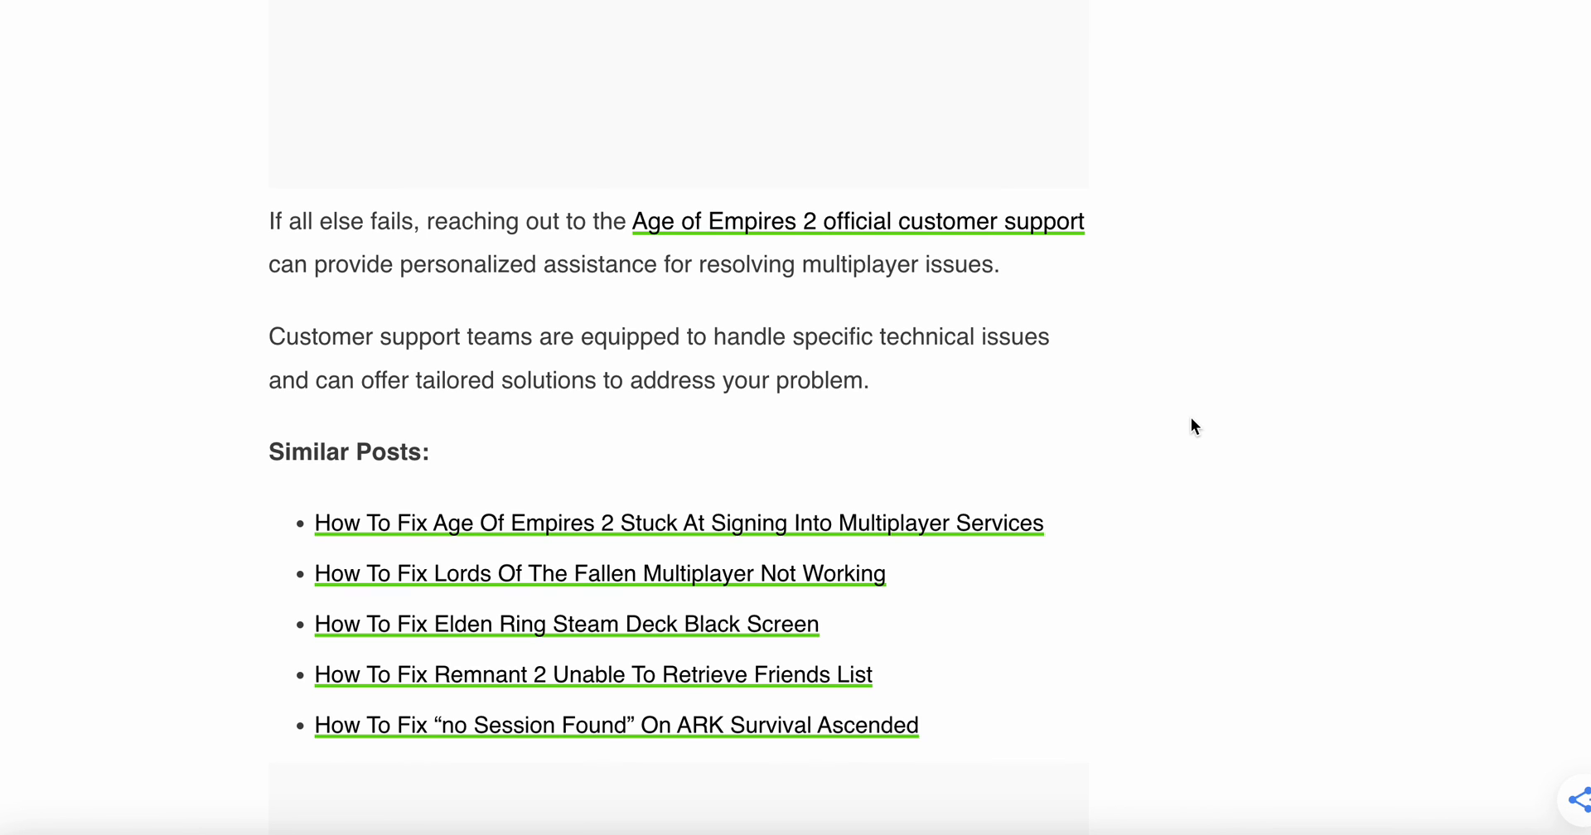
scroll(up, 3)
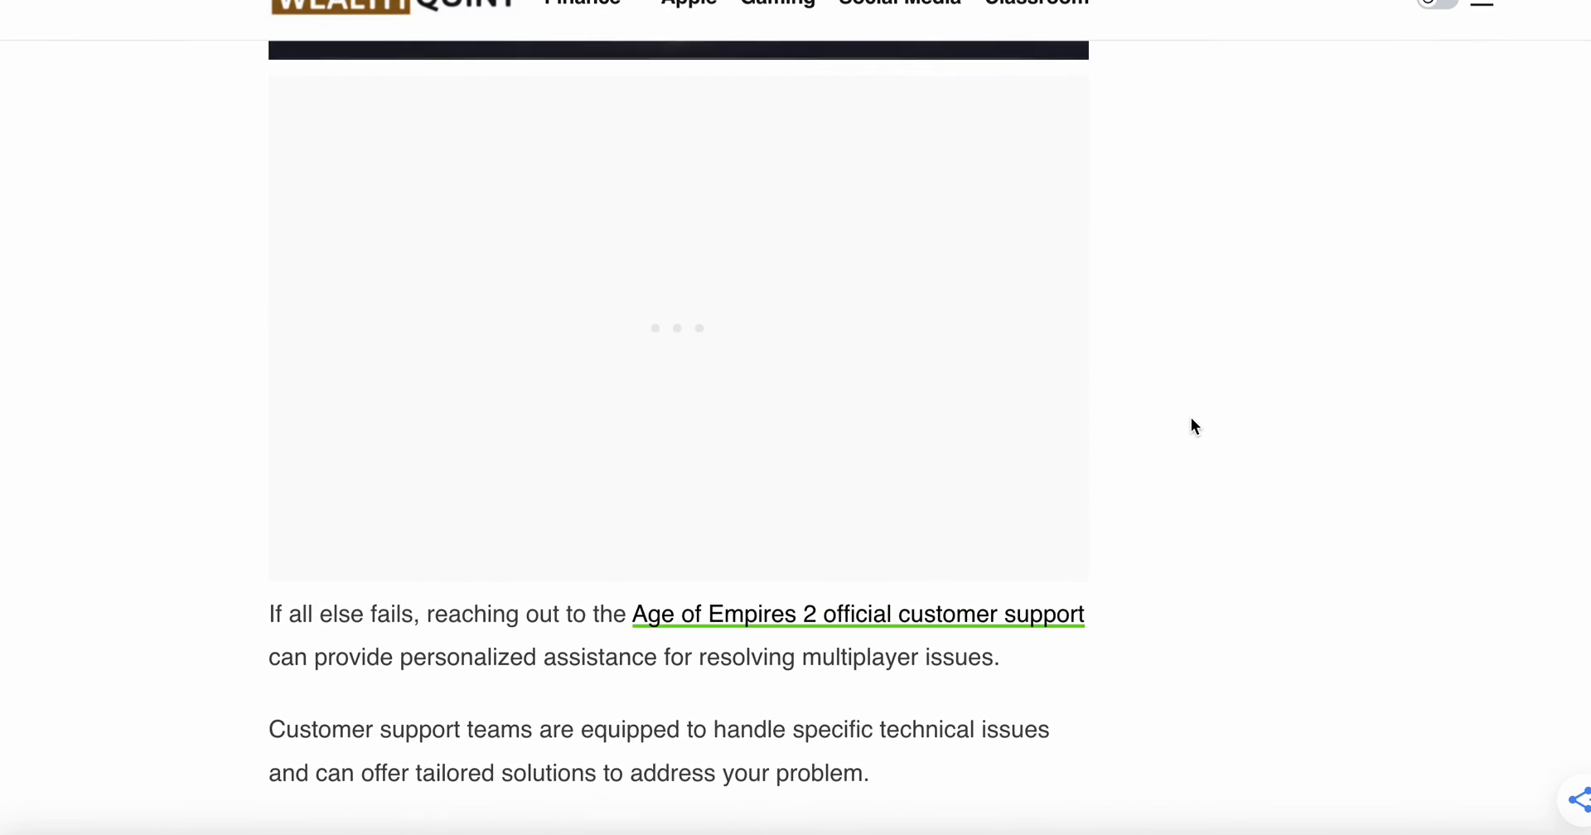